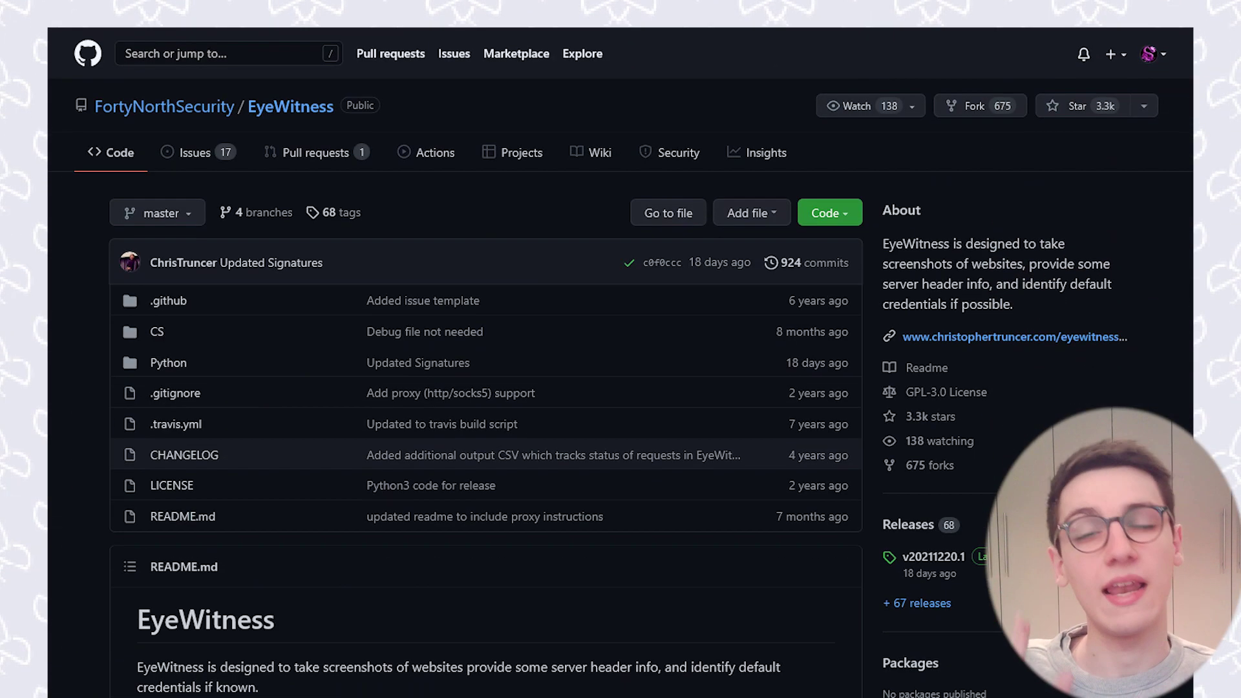
Scroll through the git clone output of the EyeWitness repository in /opt
scroll("down", 3)
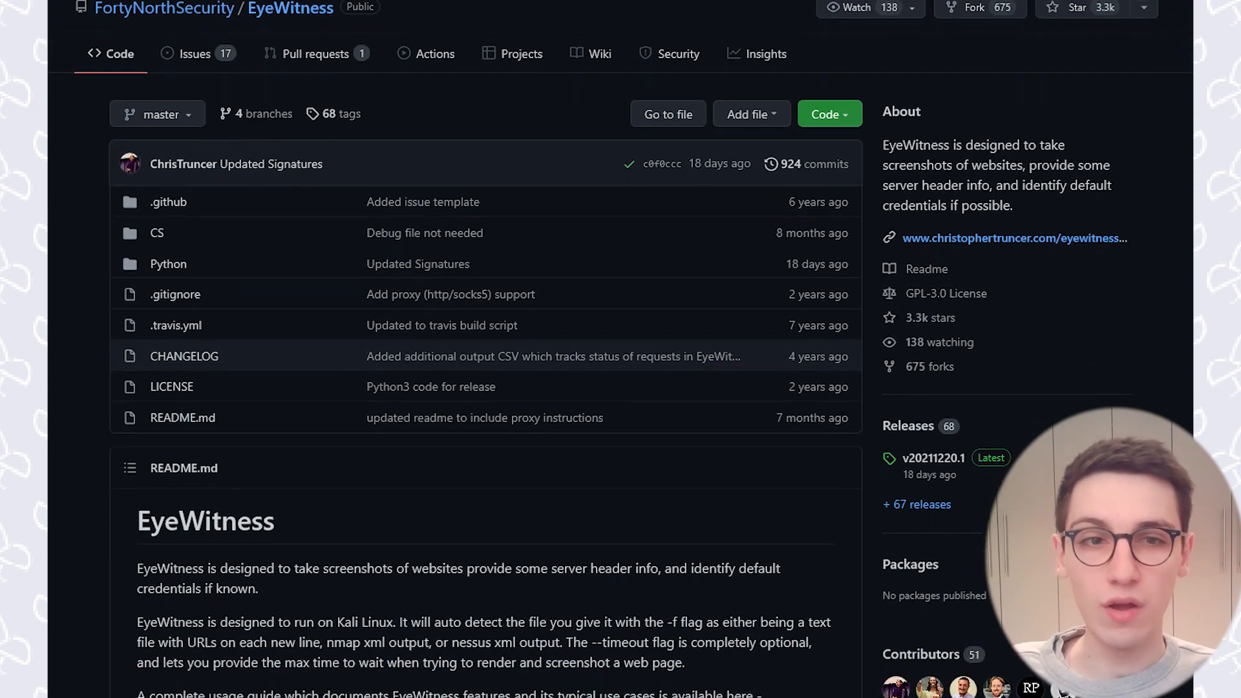
scroll("down", 3)
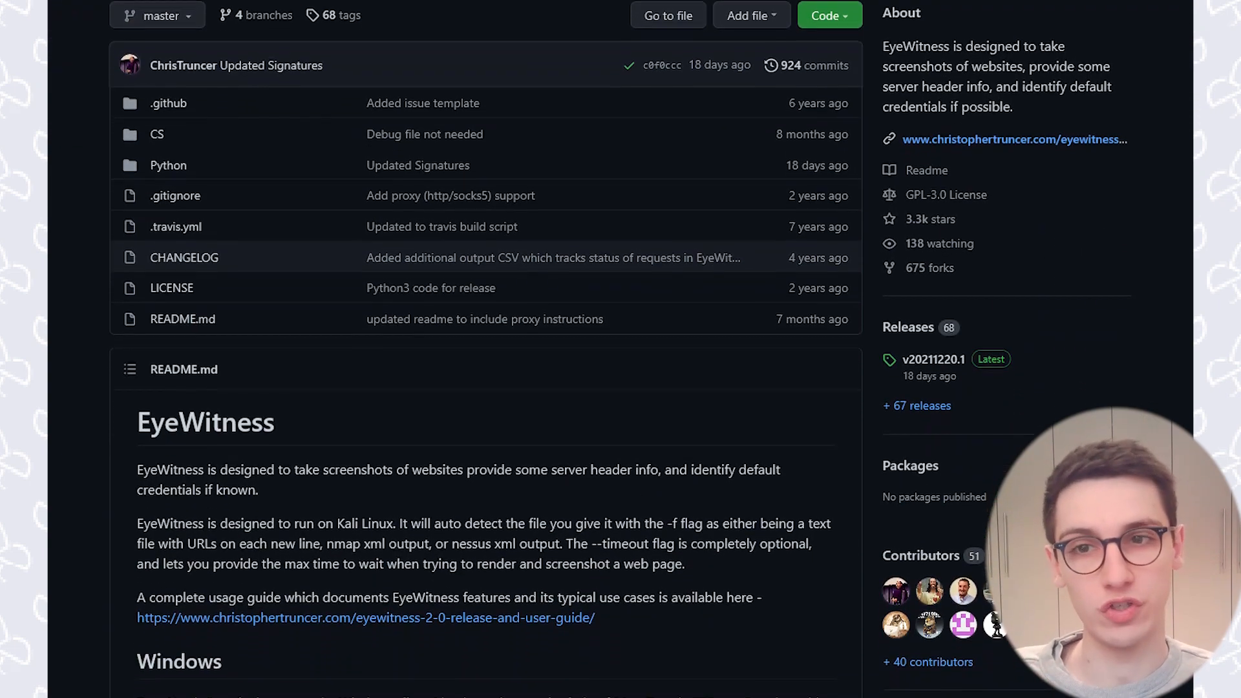
scroll("down", 3)
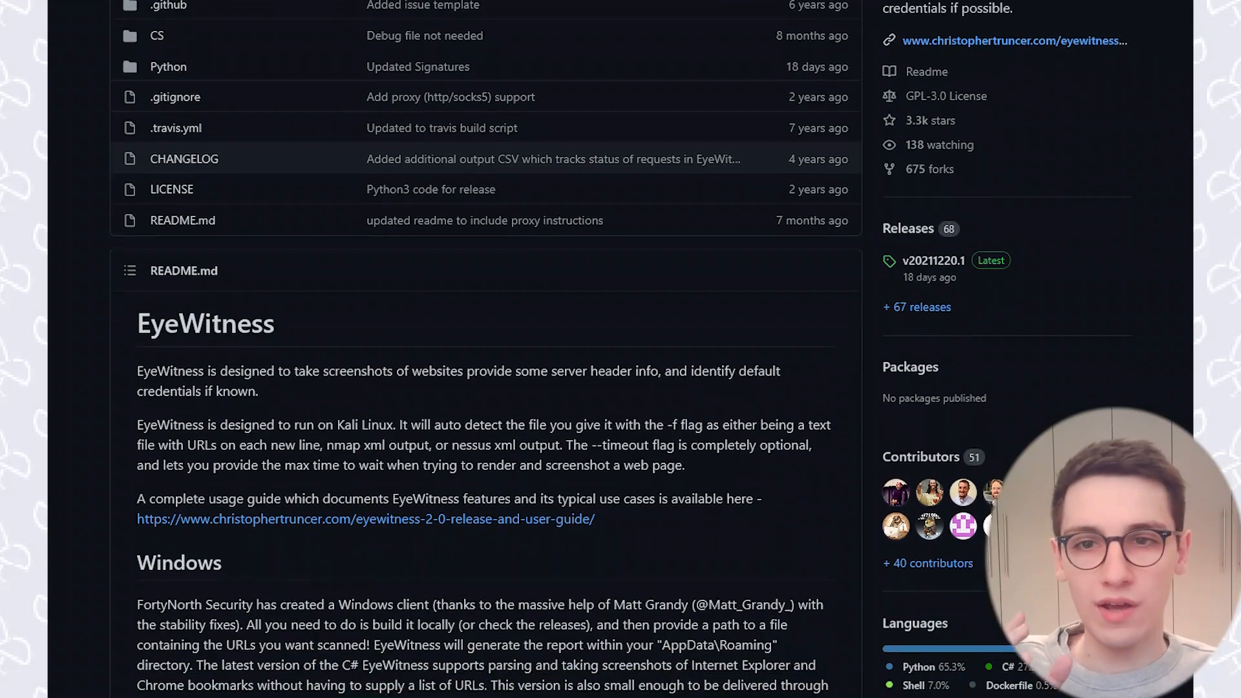
scroll("down", 3)
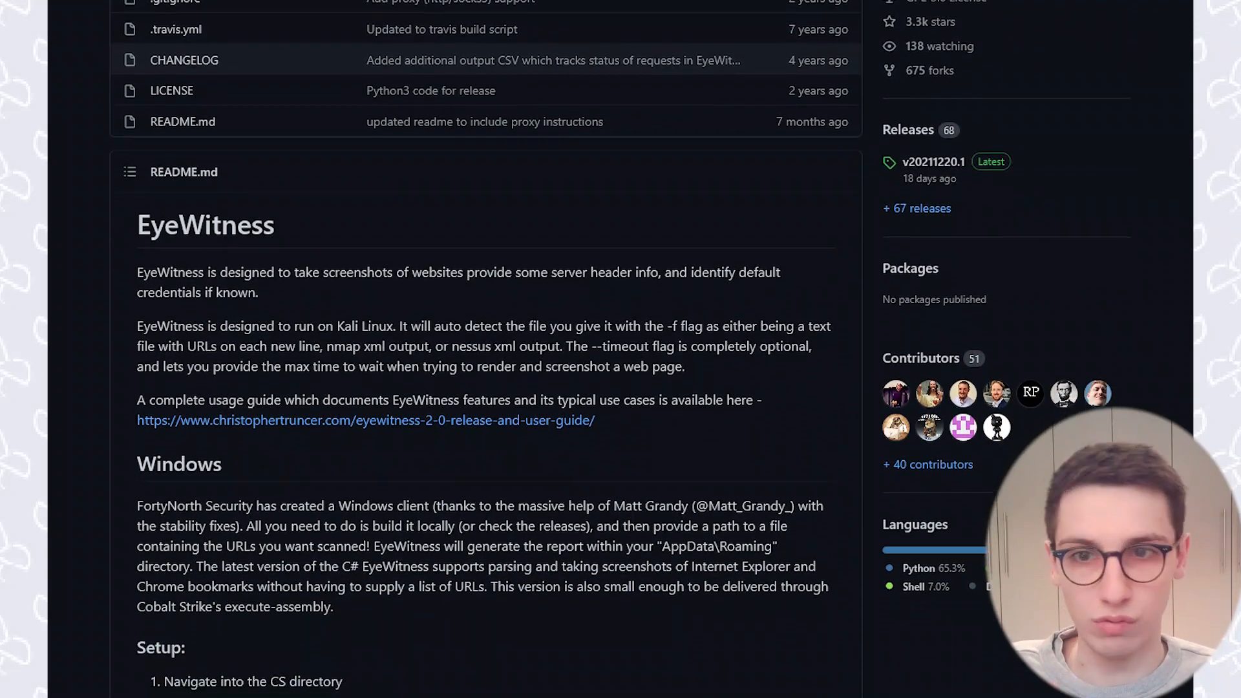
scroll("down", 3)
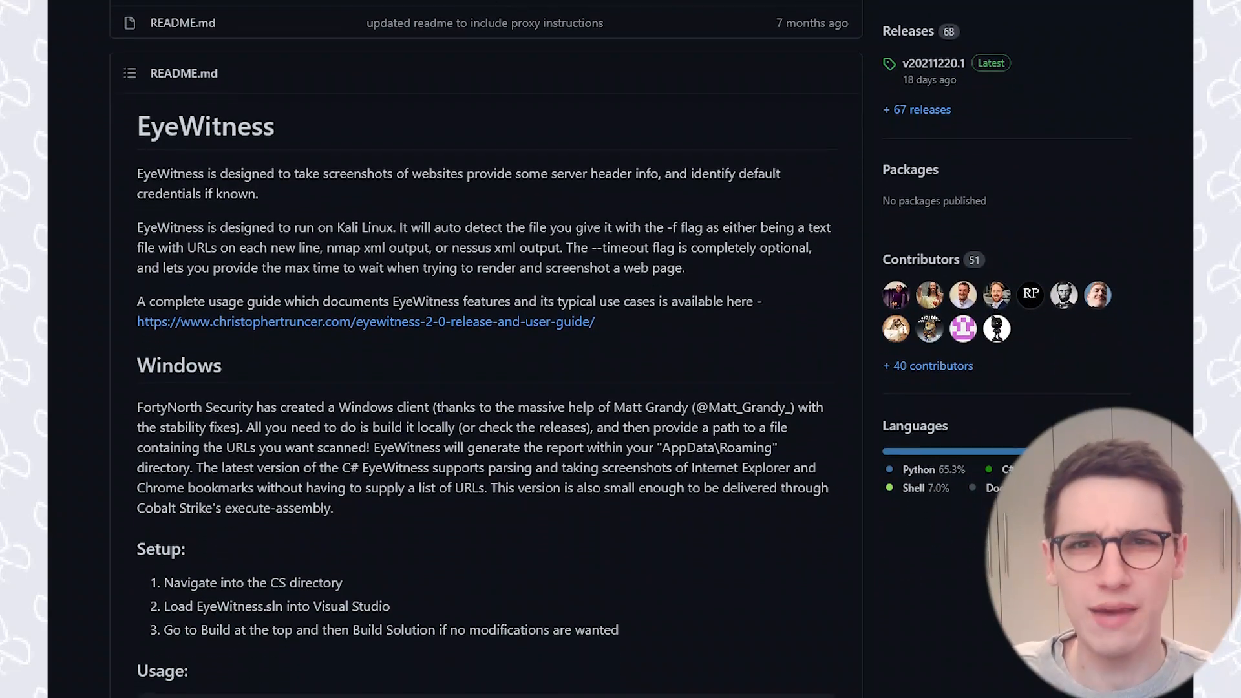
scroll("down", 3)
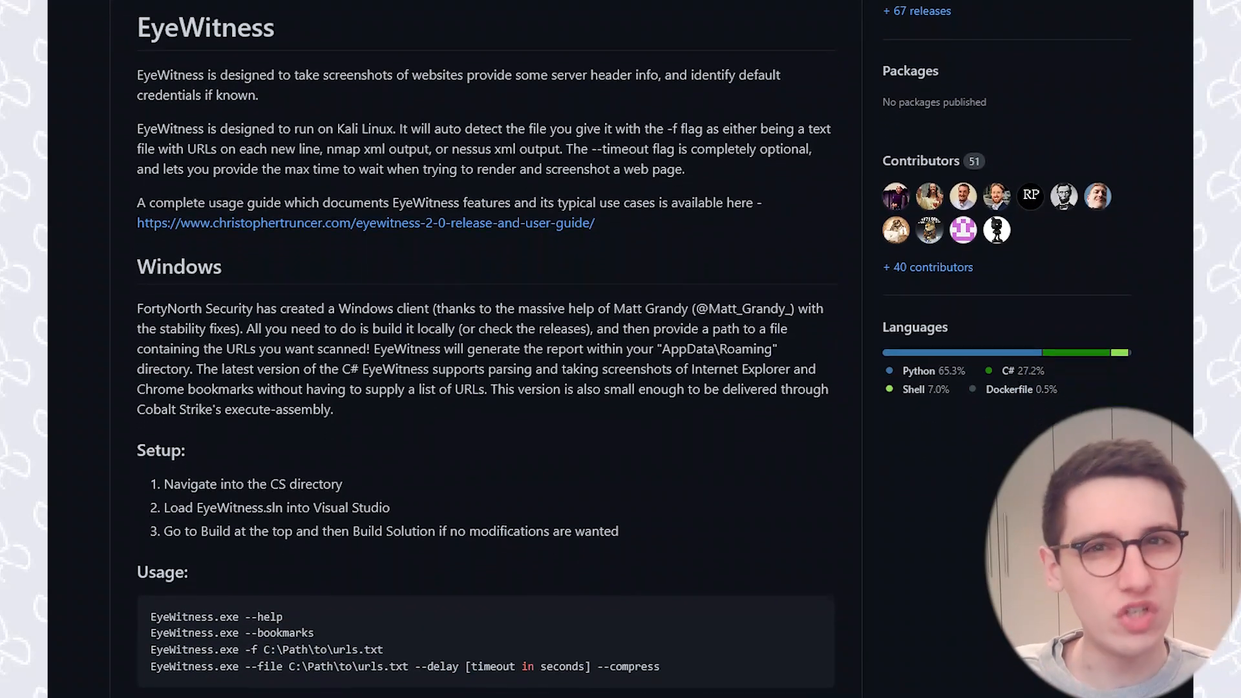
scroll("down", 3)
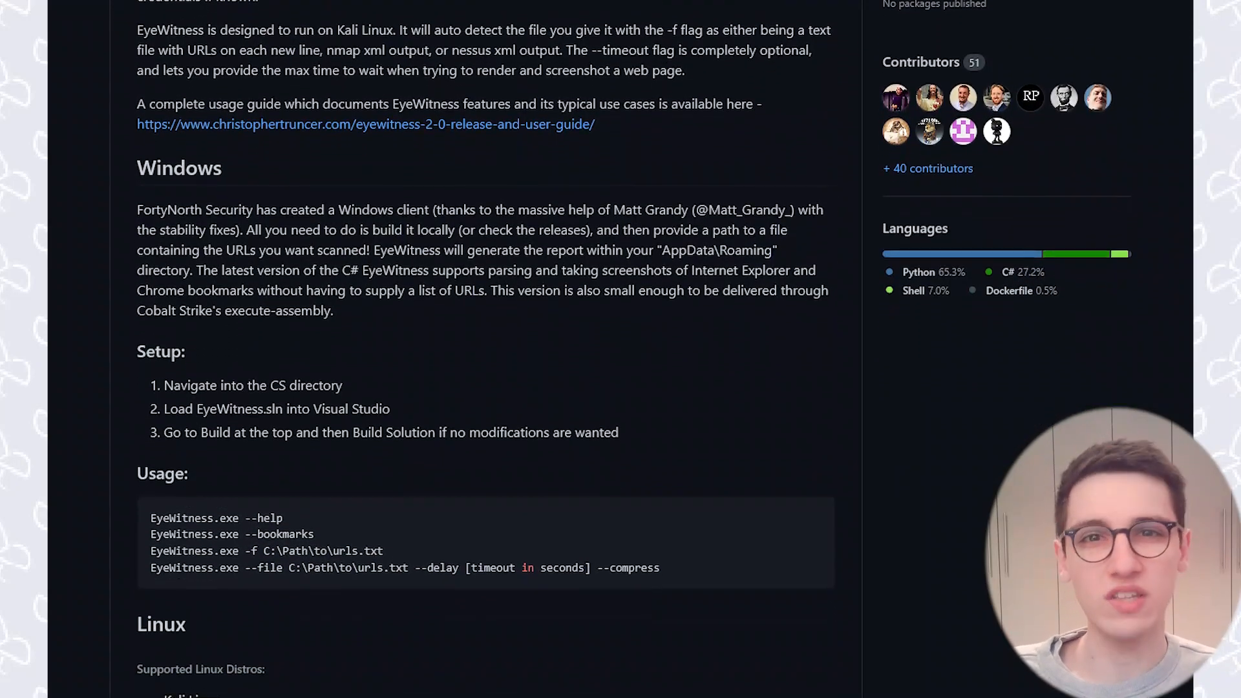
scroll("down", 3)
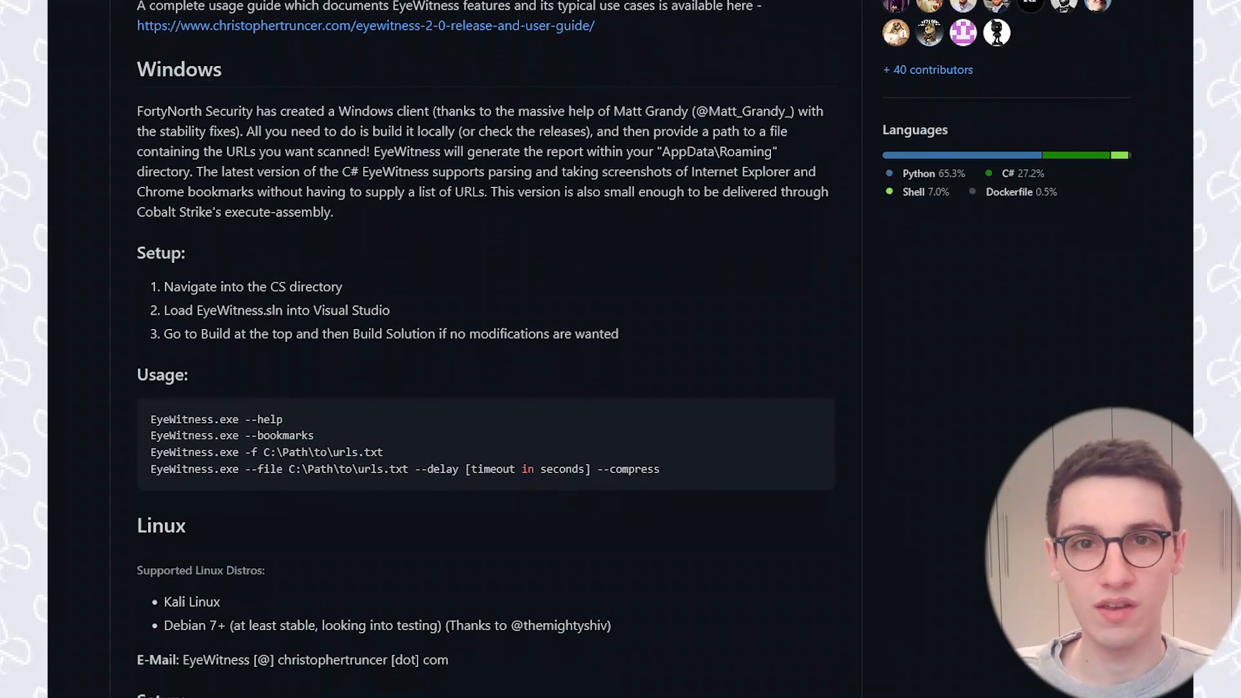
scroll("down", 3)
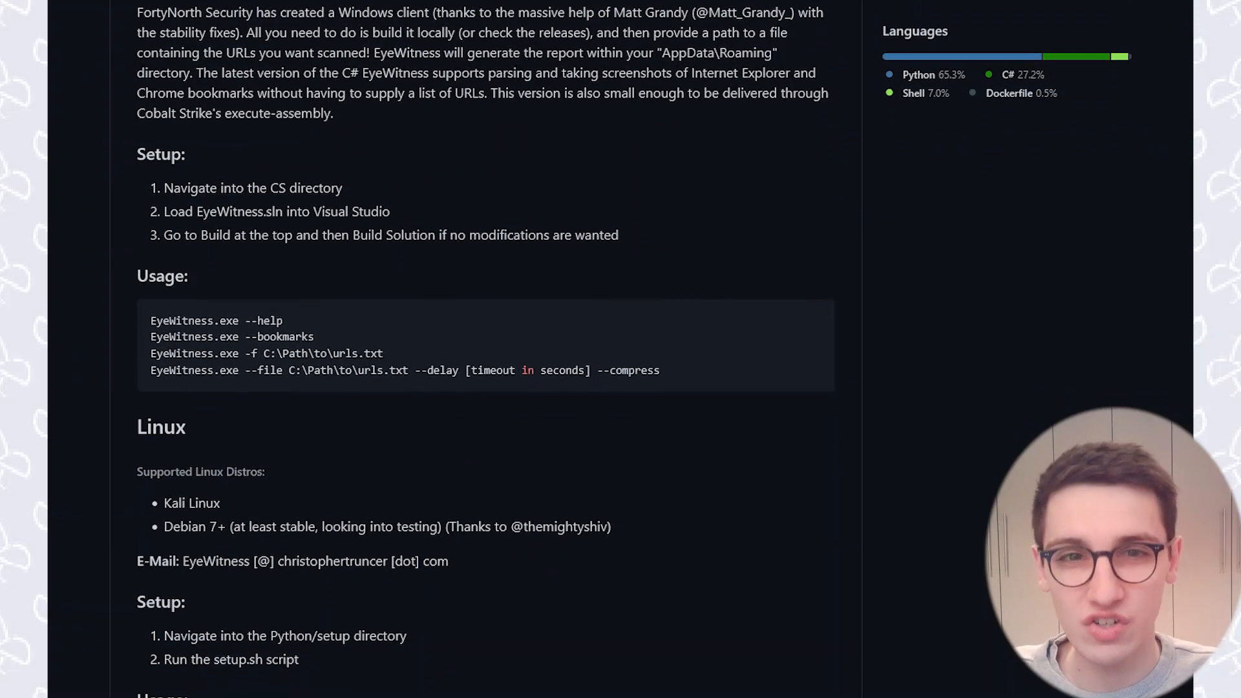
scroll("down", 3)
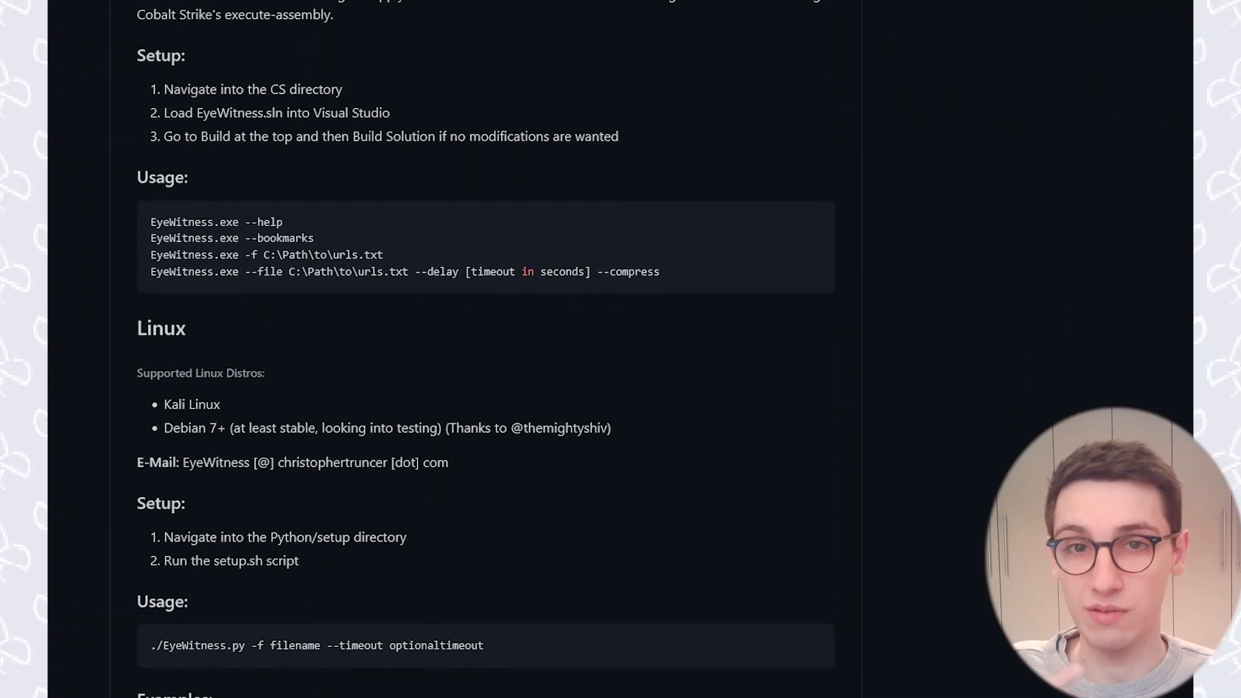
scroll("down", 3)
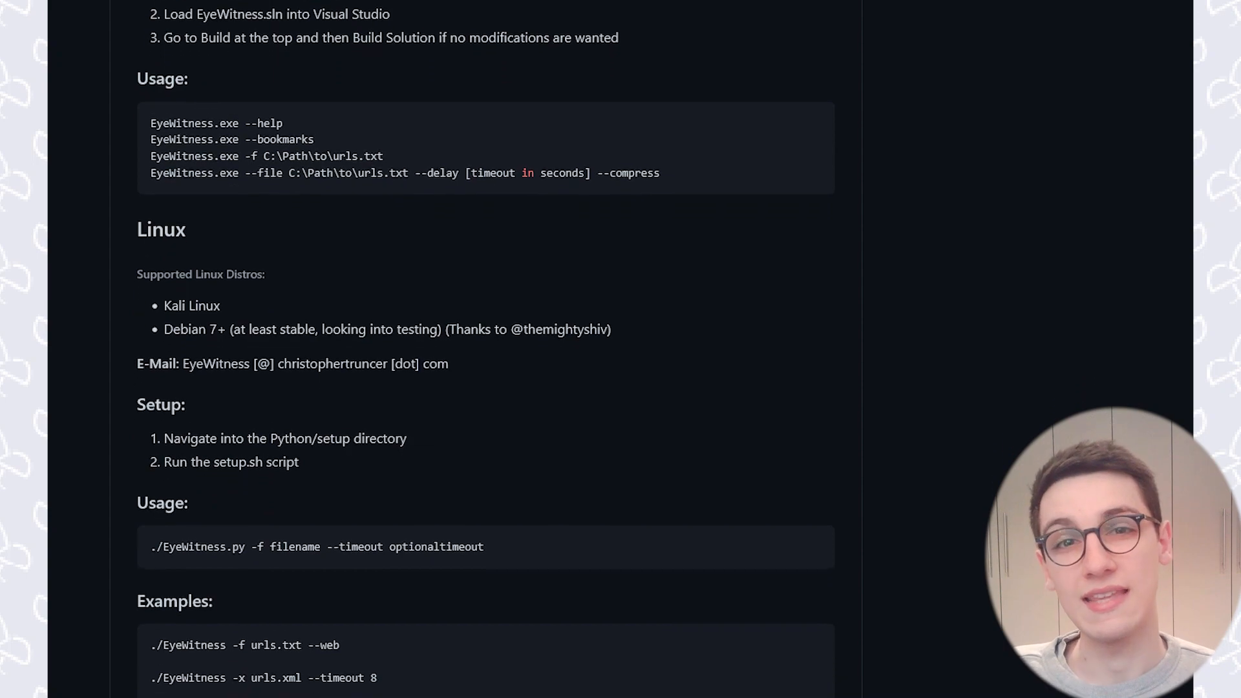
scroll("down", 3)
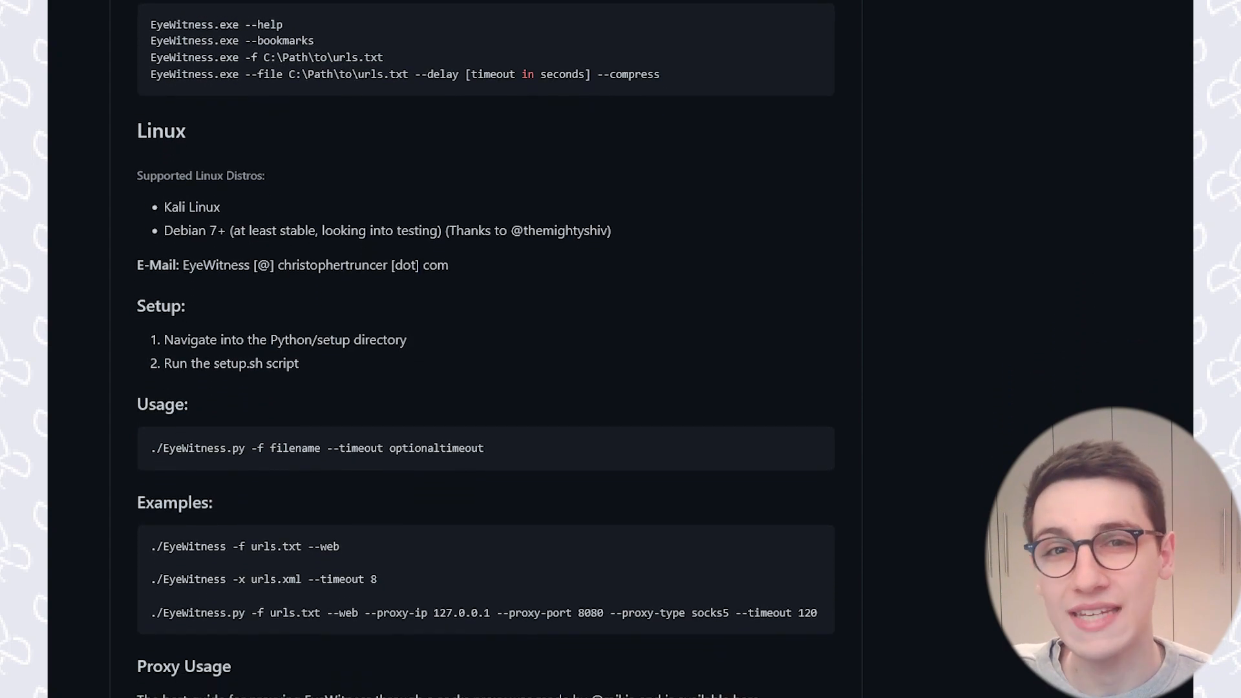
scroll("down", 3)
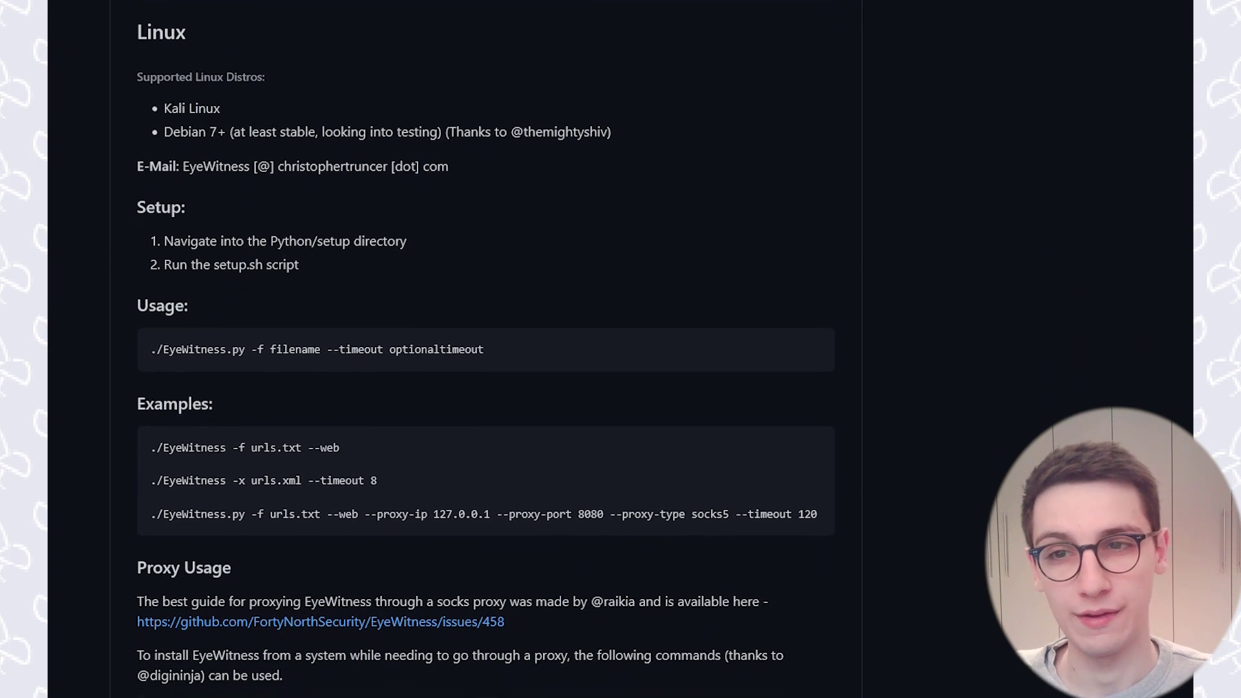
scroll("down", 3)
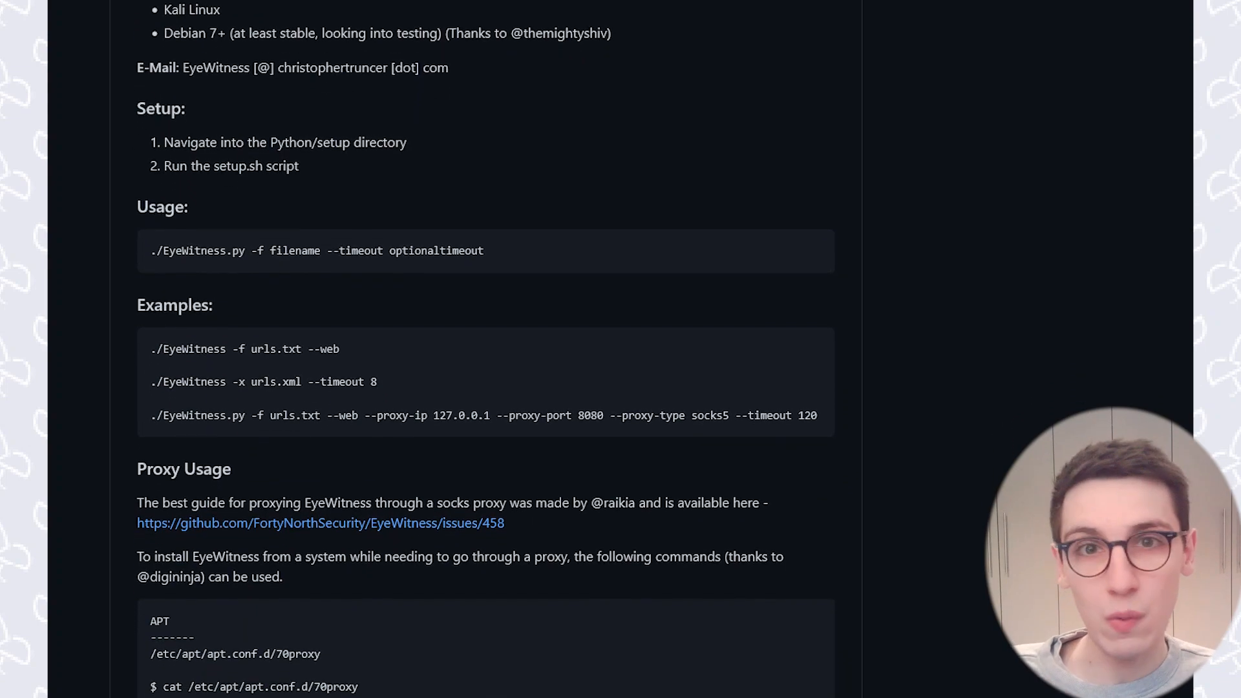
scroll("down", 3)
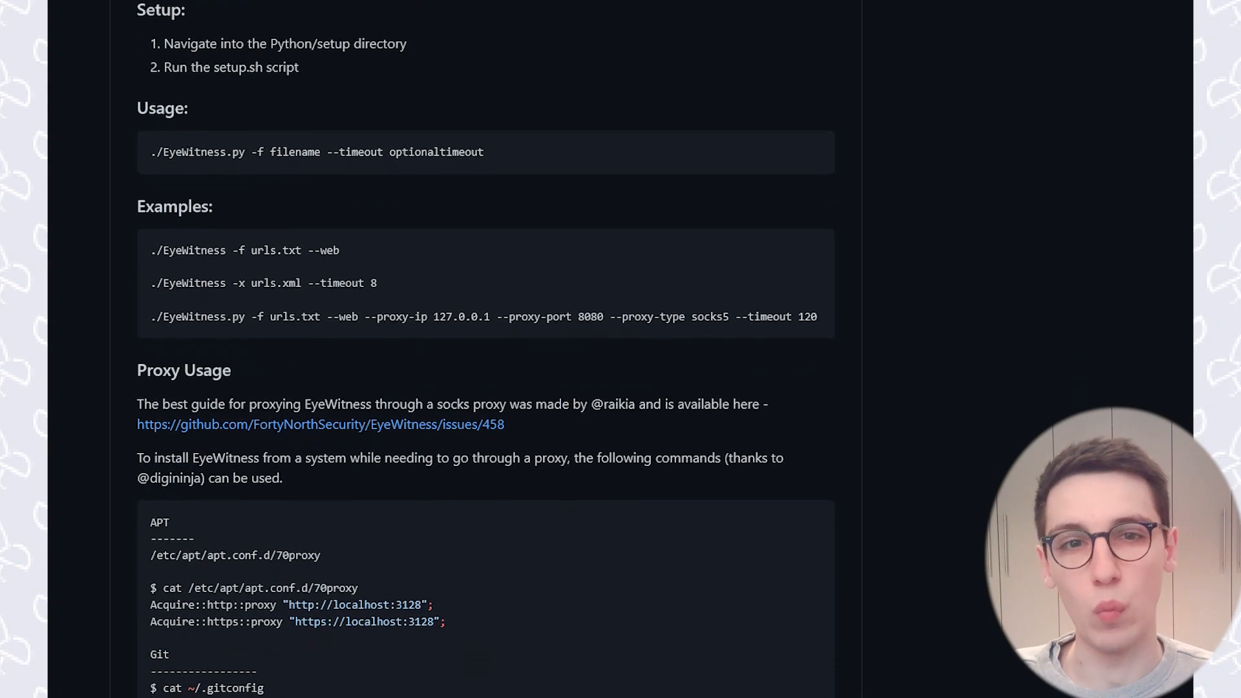
scroll("down", 3)
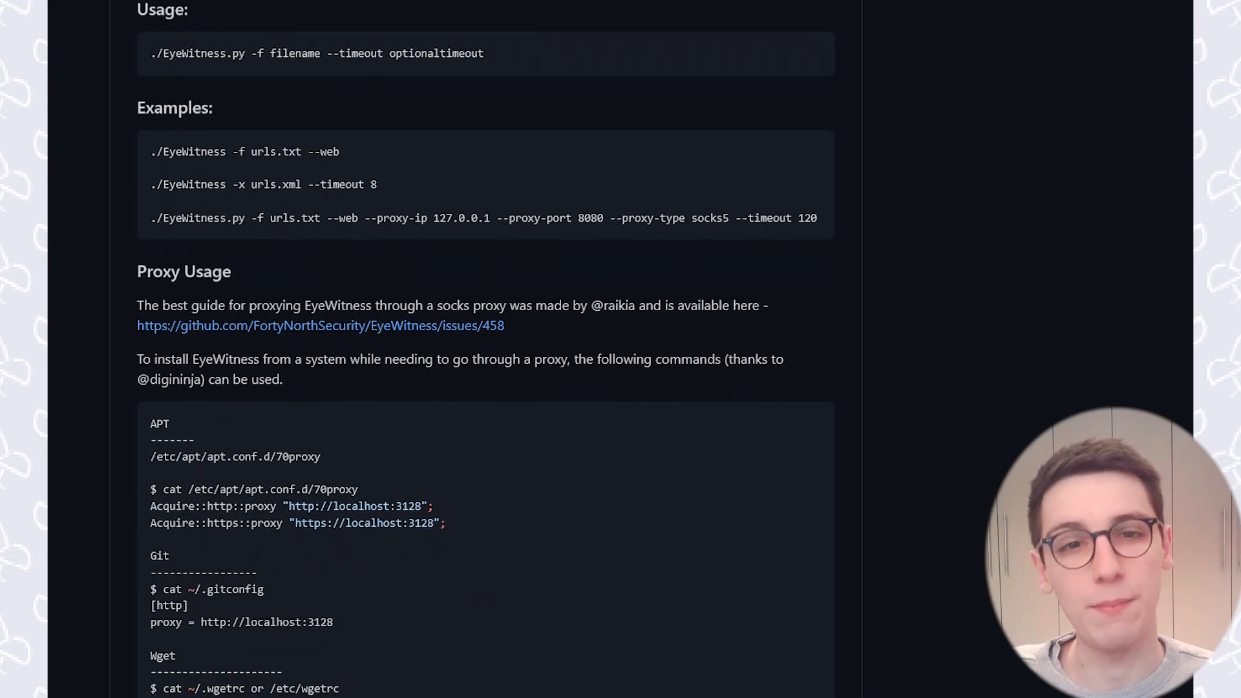
scroll("down", 3)
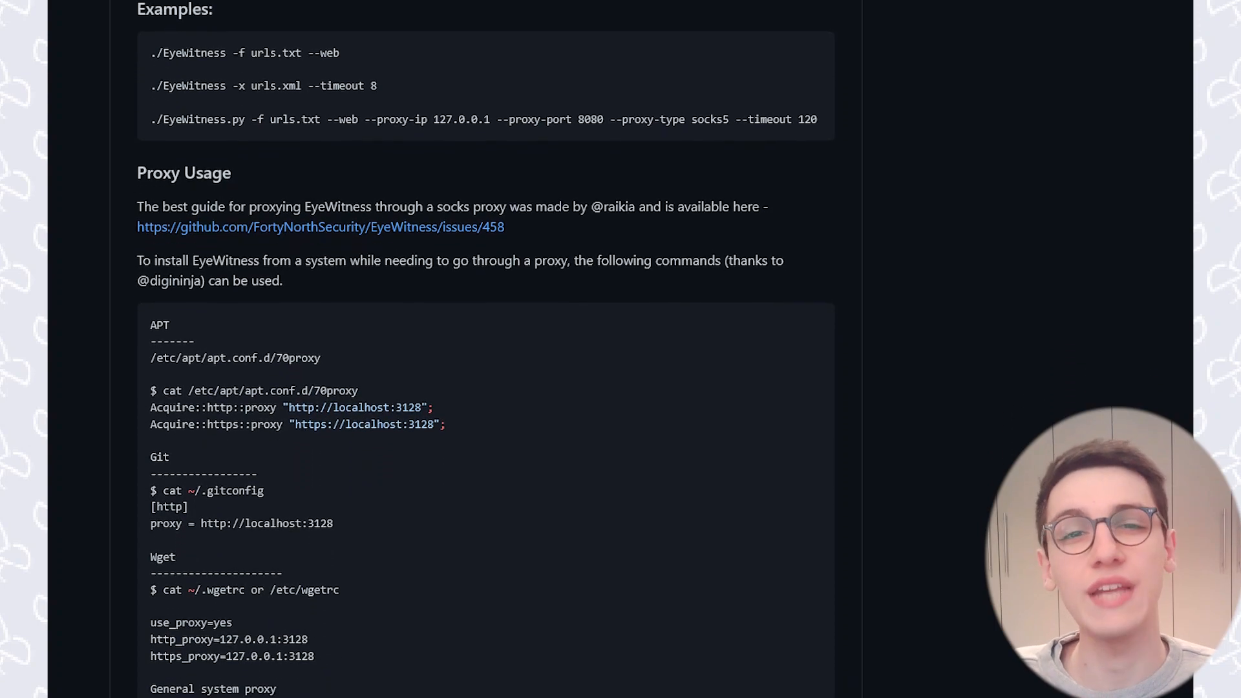
scroll("down", 3)
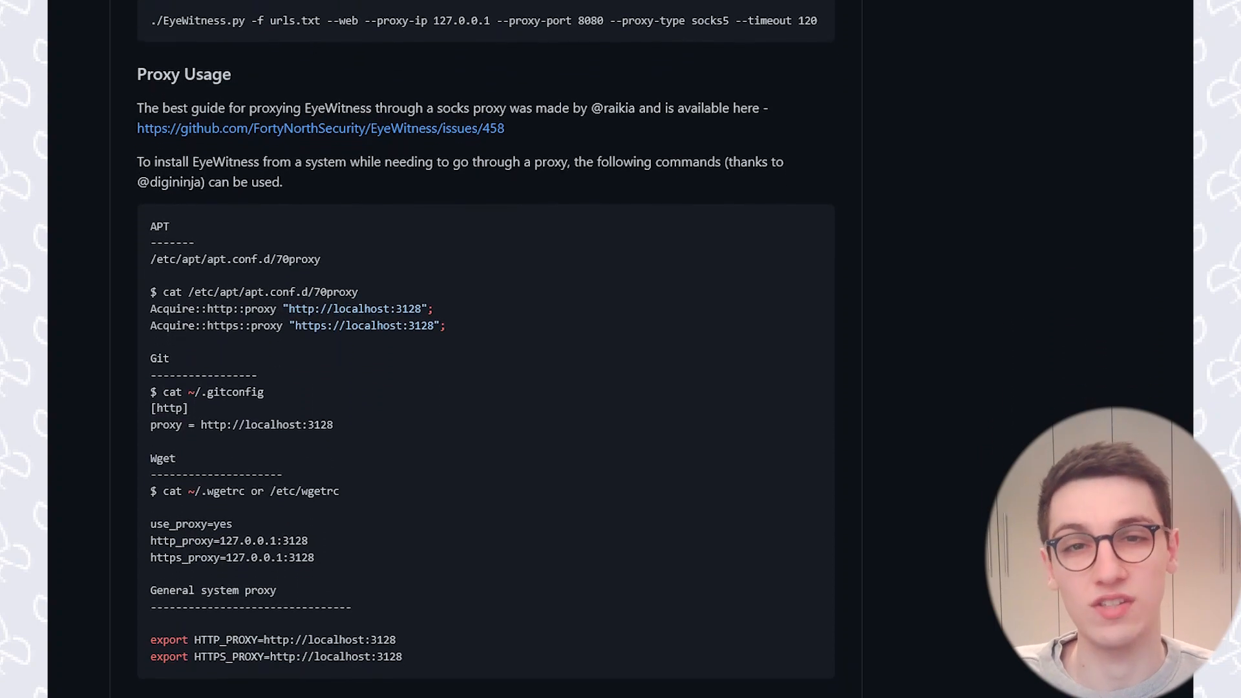
scroll("down", 3)
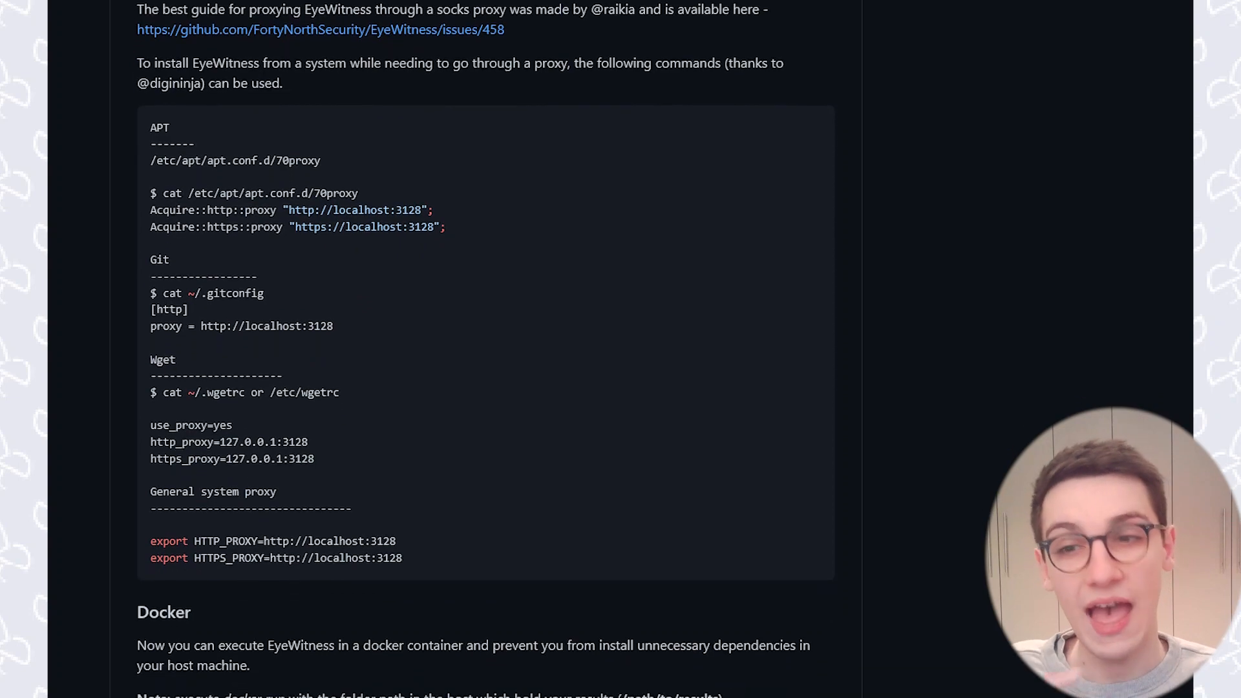
scroll("down", 3)
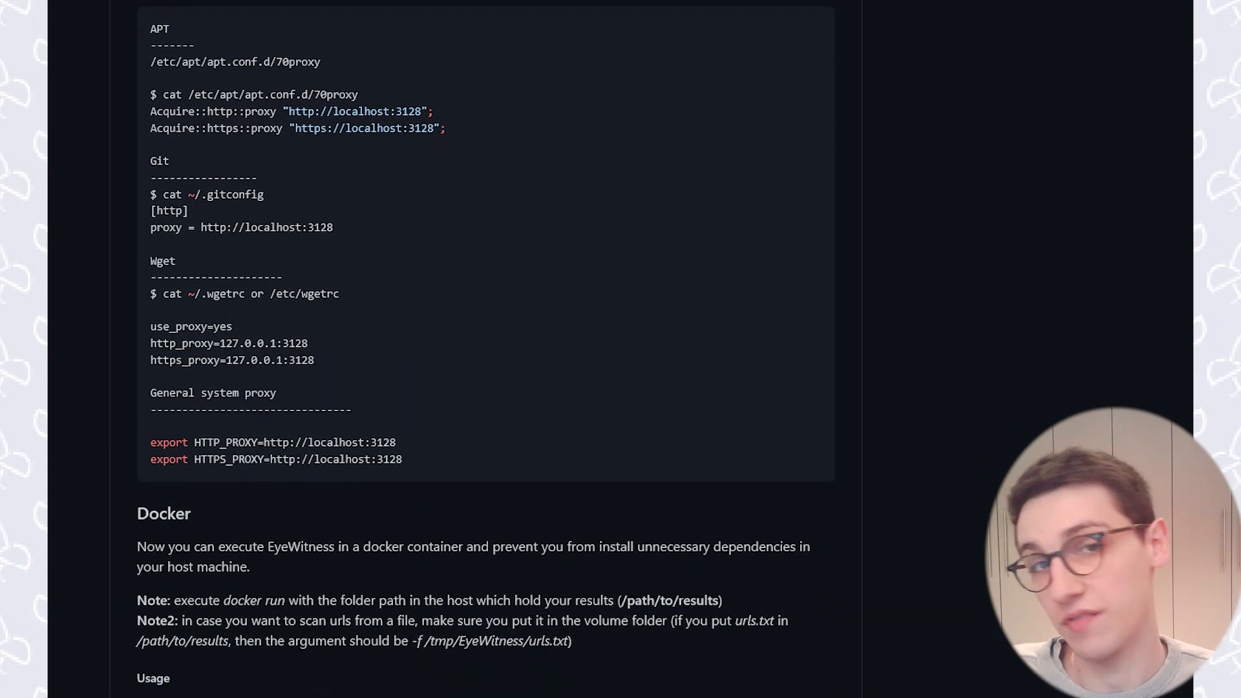
scroll("down", 3)
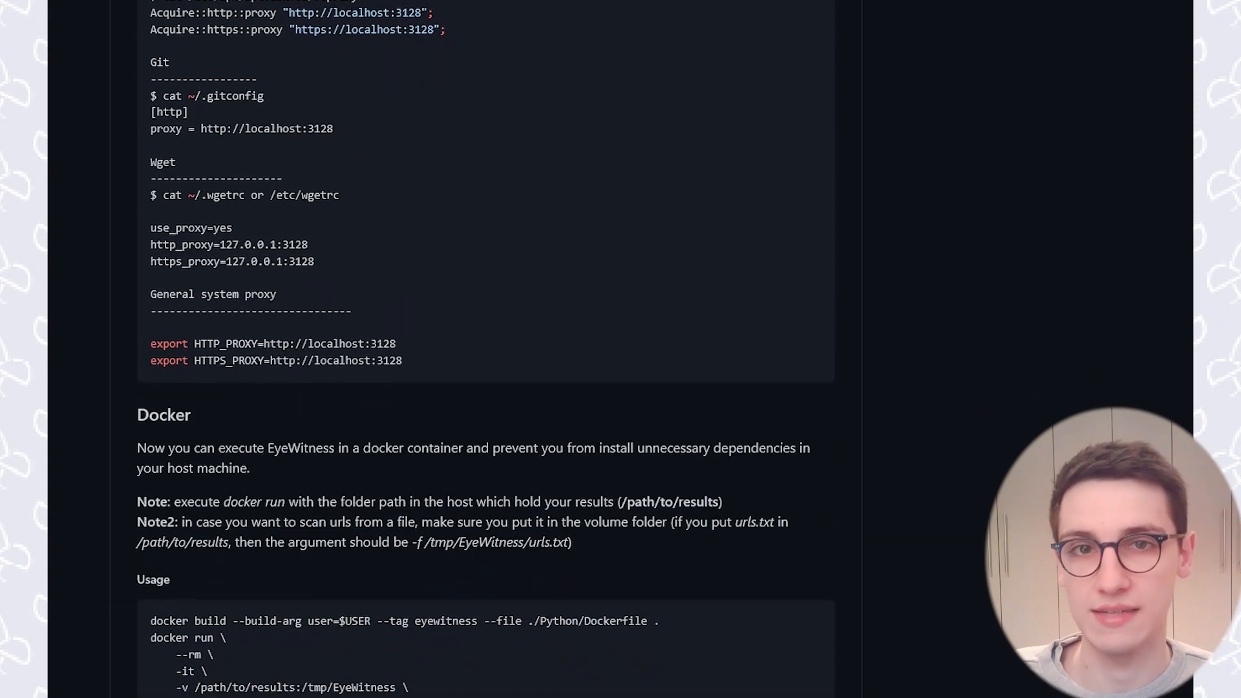
scroll("down", 3)
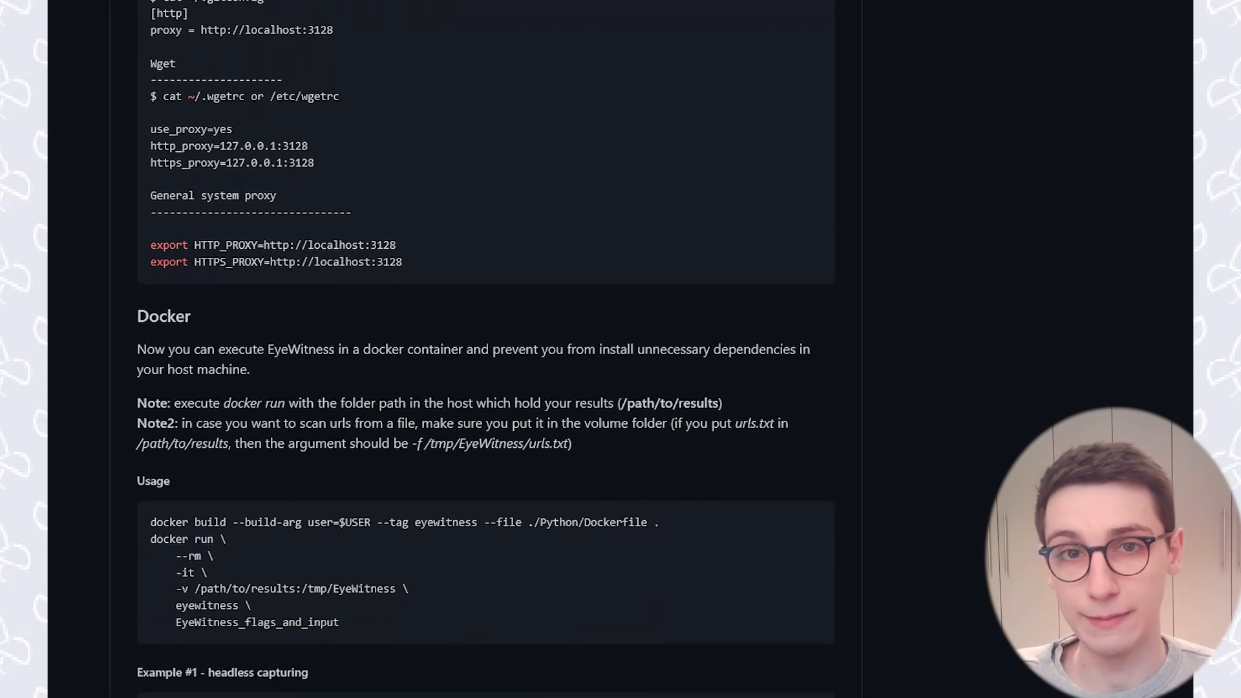
scroll("down", 3)
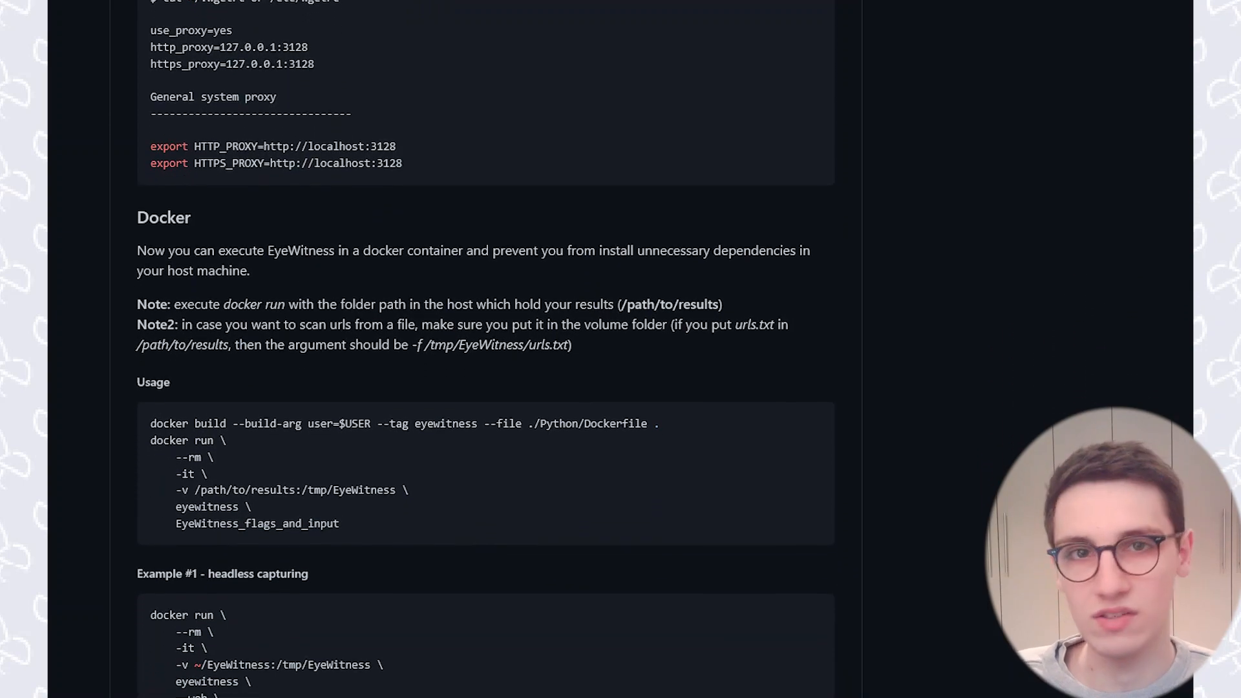
scroll("down", 3)
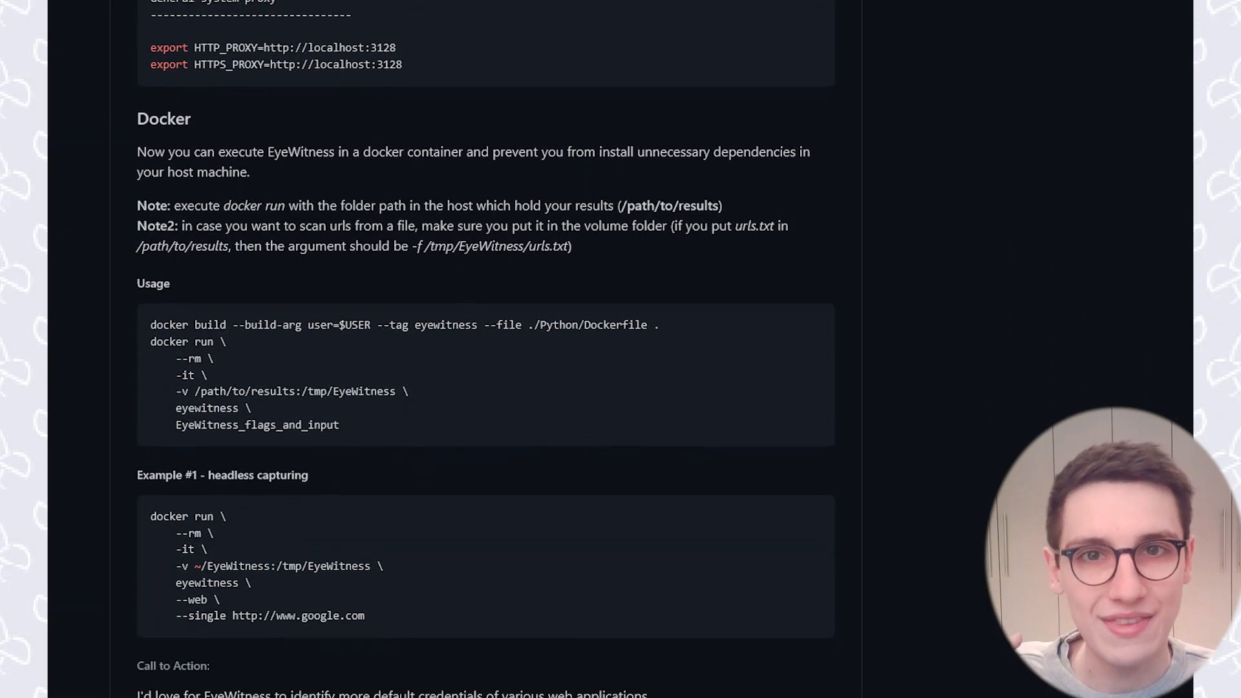
scroll("down", 3)
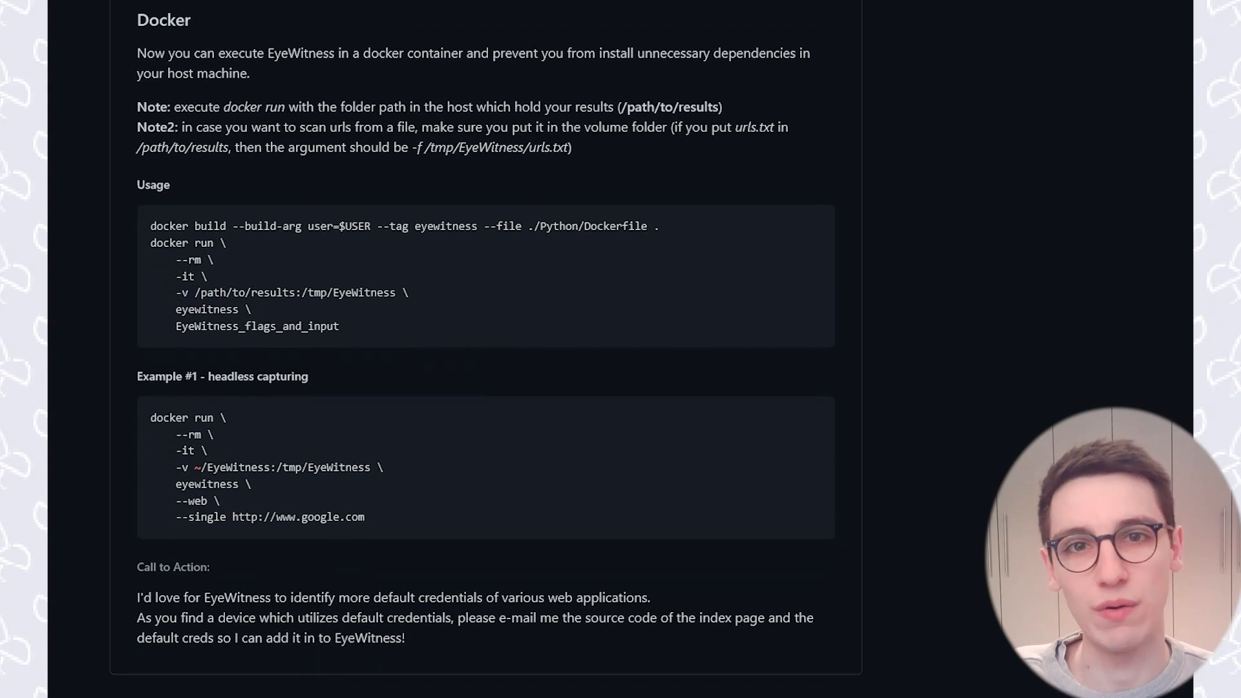
scroll("down", 3)
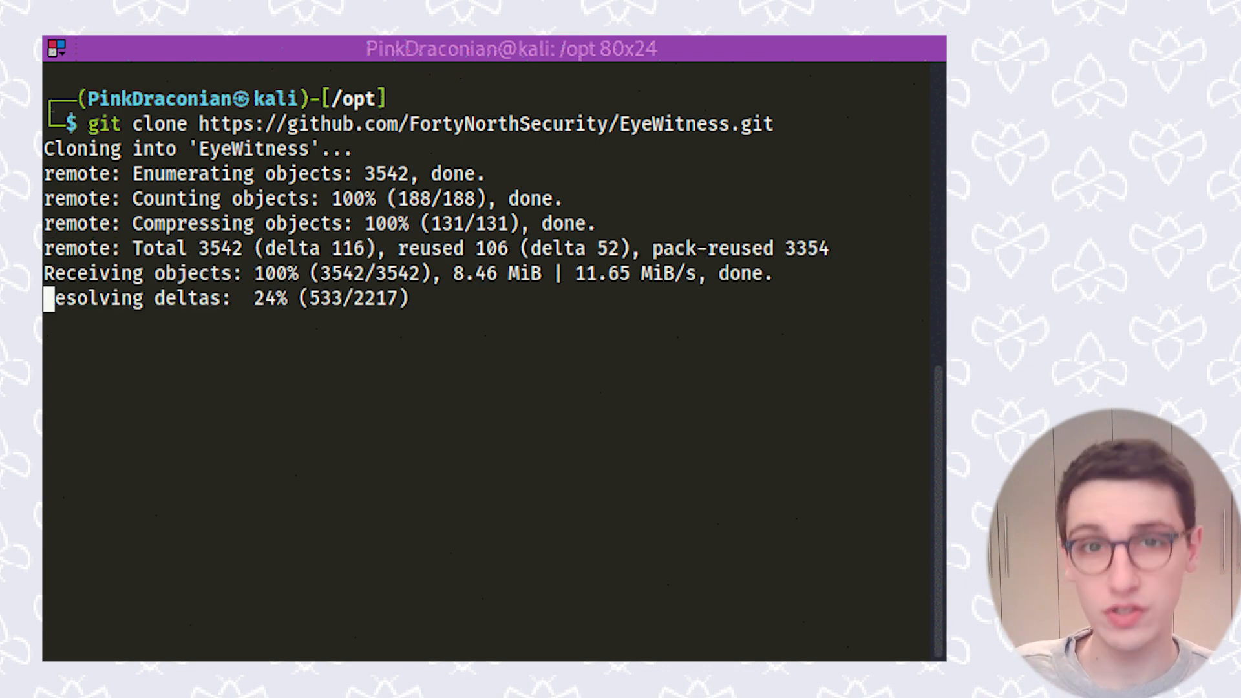
Launch the EyeWitness setup.sh from /opt/EyeWitness/Python/setup as root with sudo
type("s")
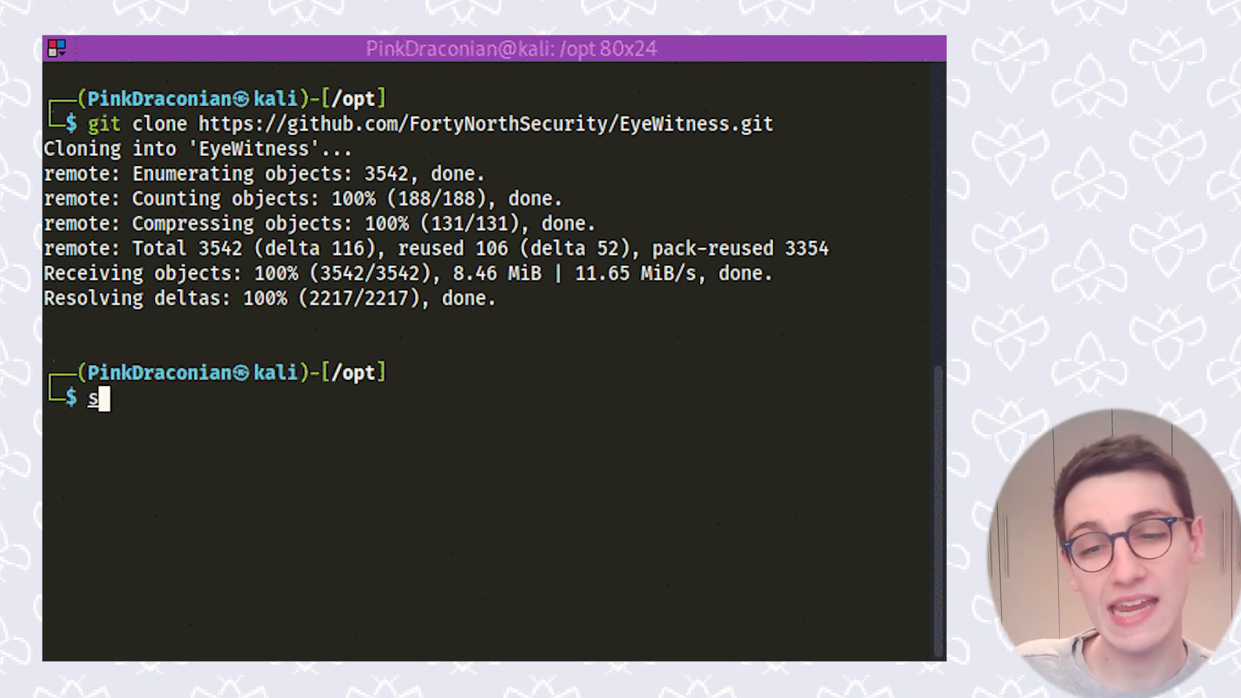
type("udo /opt/EyeWitness/Py")
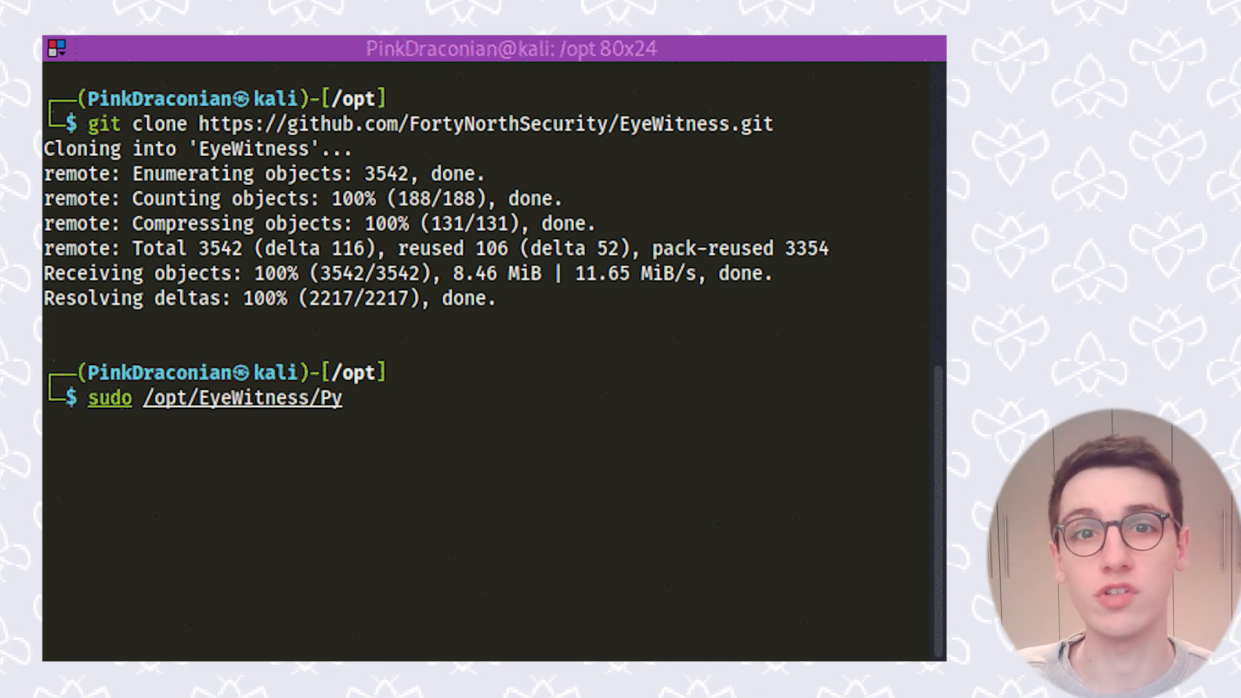
key("Return")
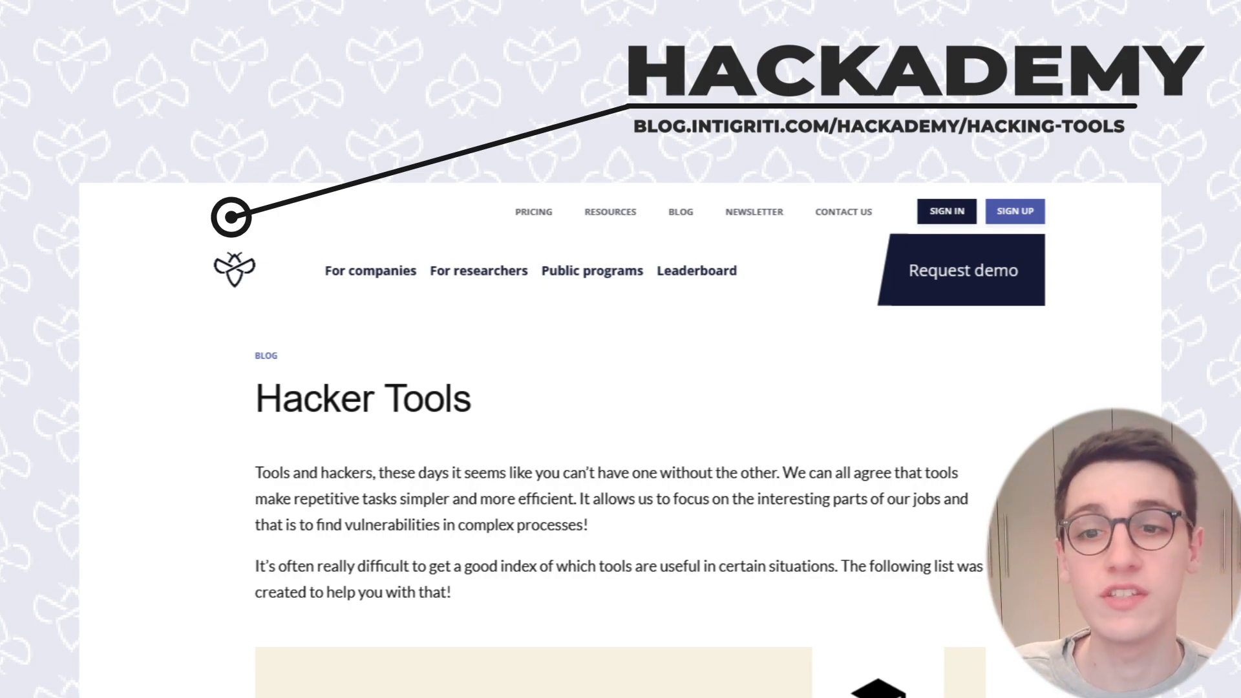
Scroll down the Hacker Tools blog page through its tool category list
scroll("down", 3)
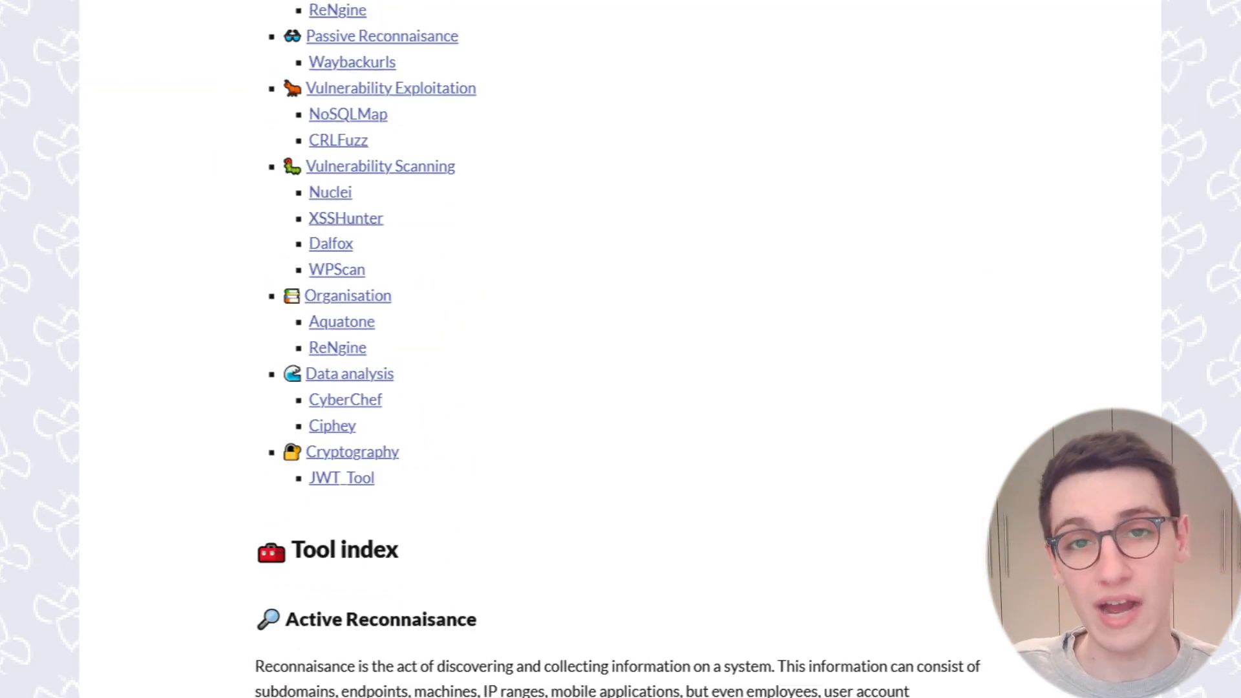
scroll("down", 3)
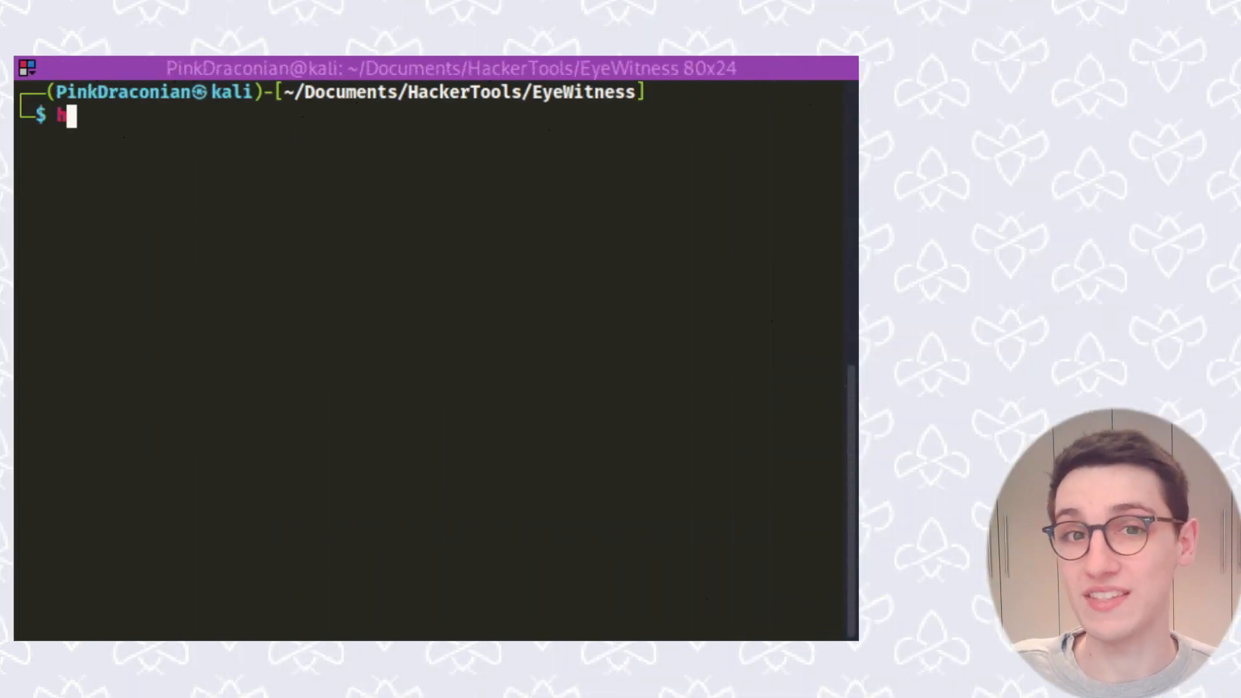
Preview the host list with head domains.txt
type("head do")
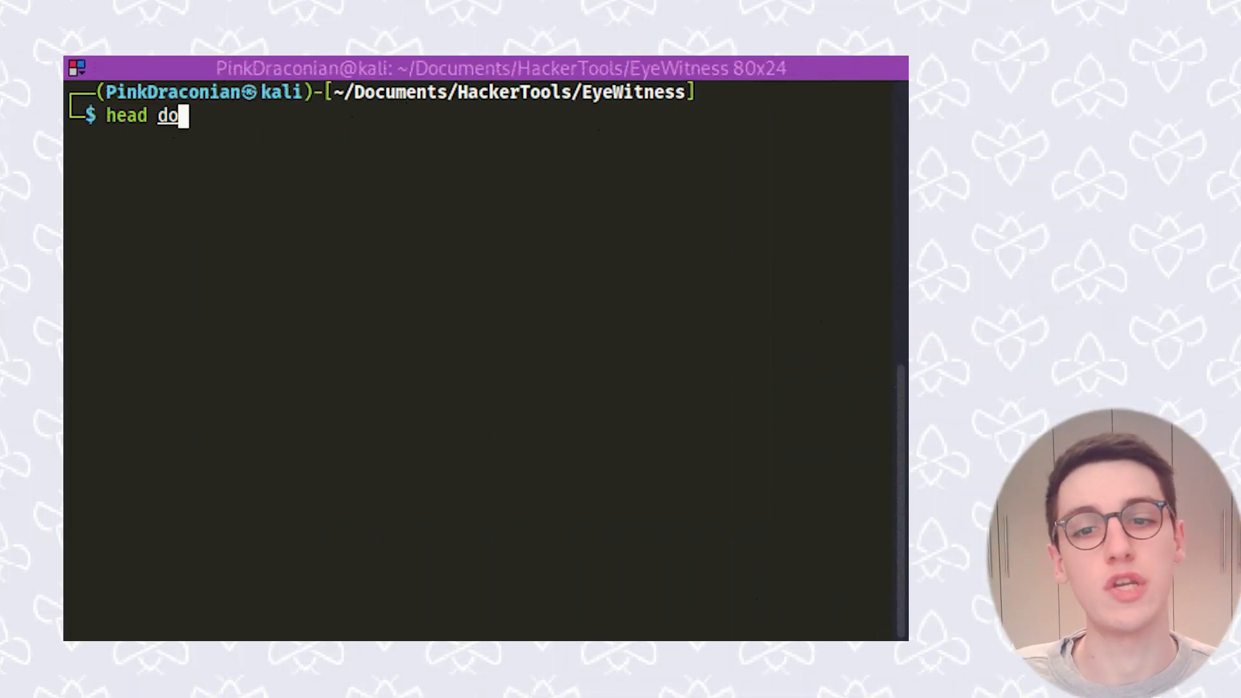
type("mains.txt")
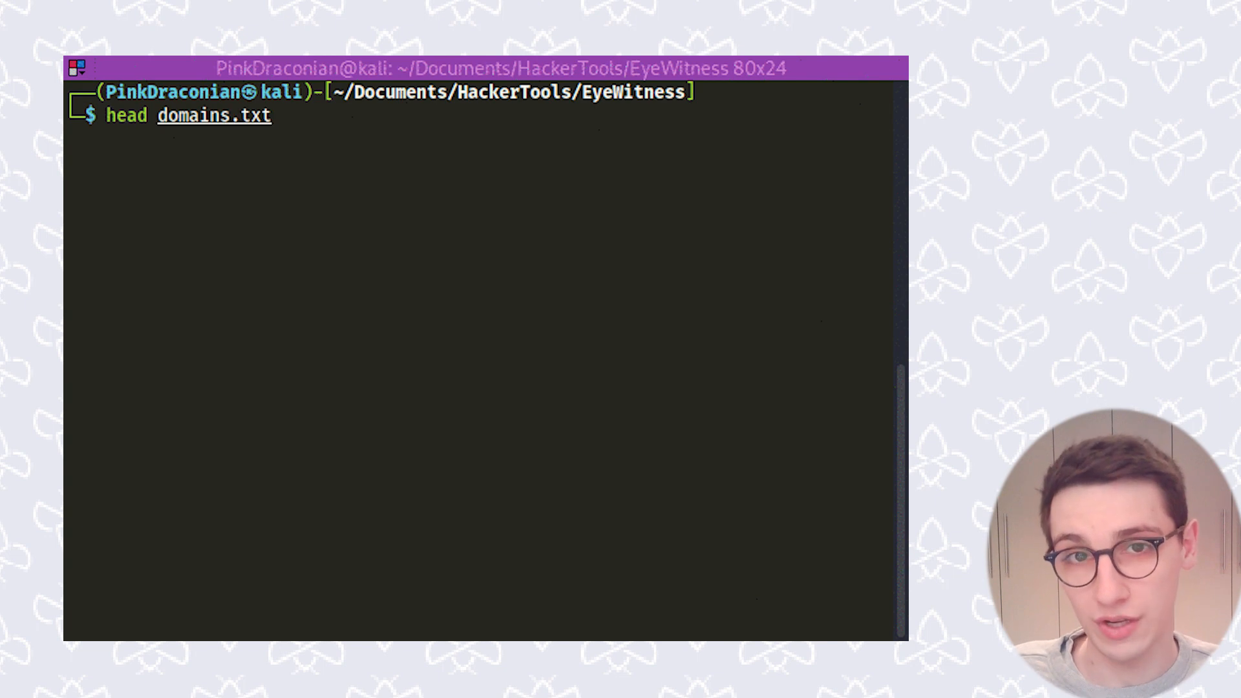
Run /opt/EyeWitness/Python/EyeWitness.py -f domains.txt to screenshot all 47 intigriti services
type("/opt")
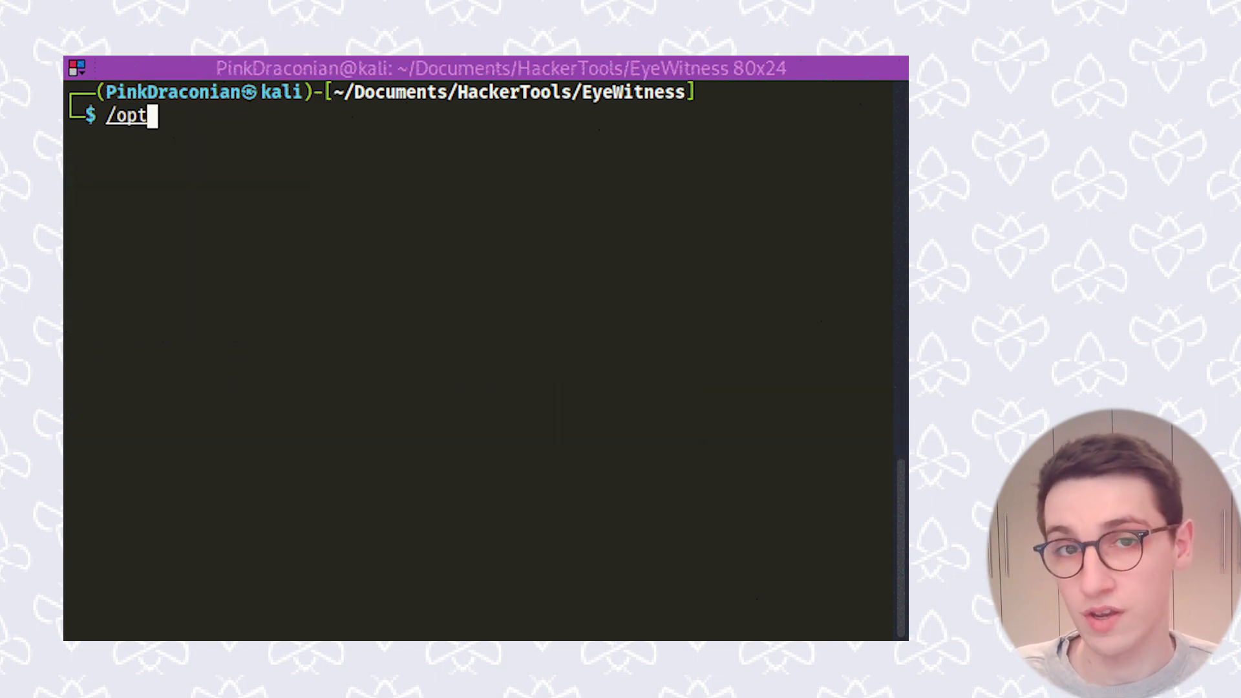
type("/EyeWitness/P")
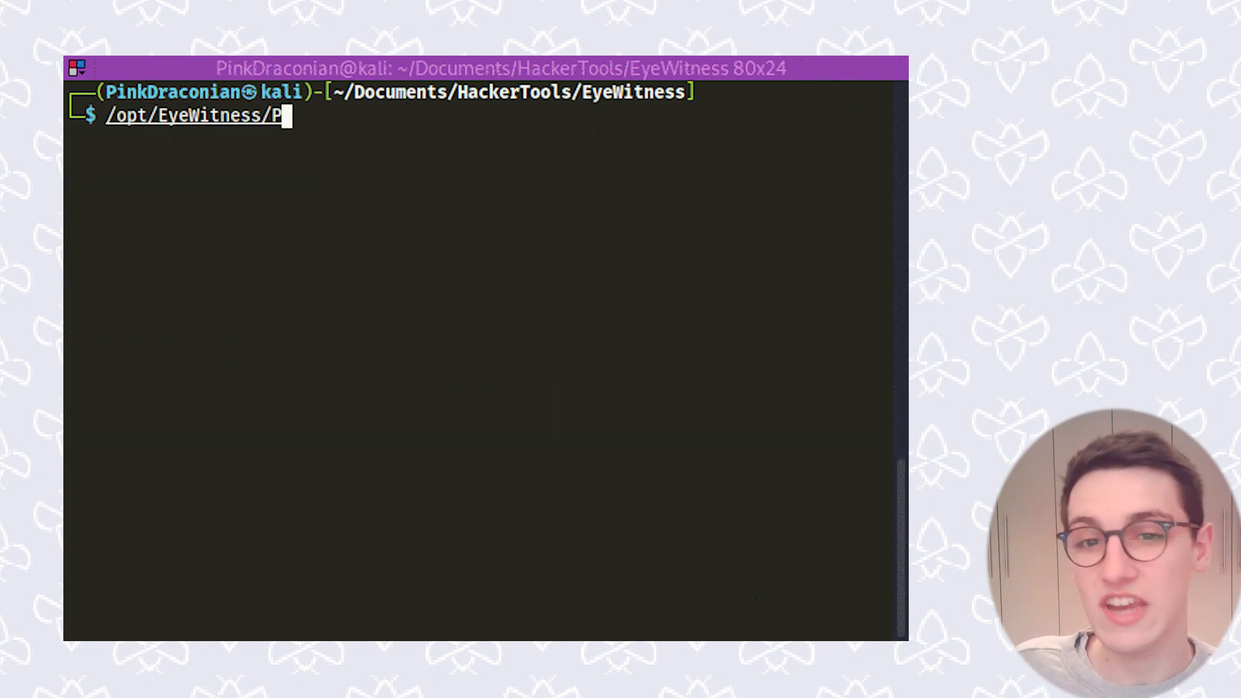
type("ython/EyeWitness.py -")
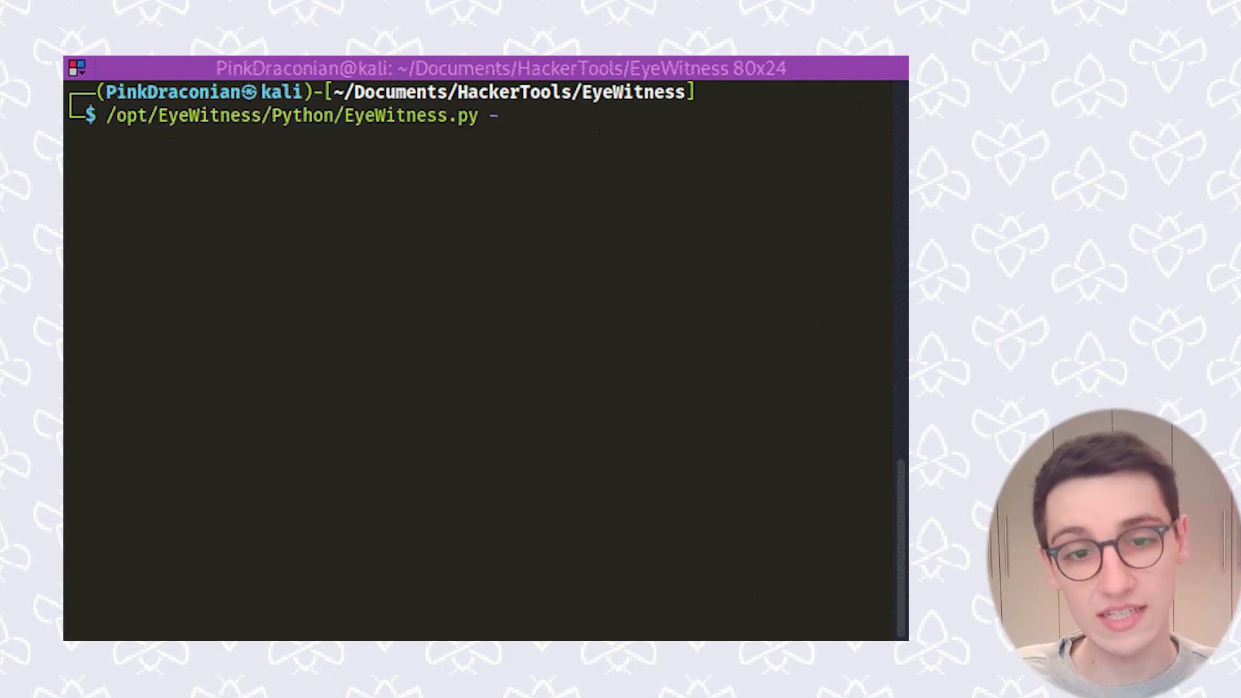
type("f domains.txt")
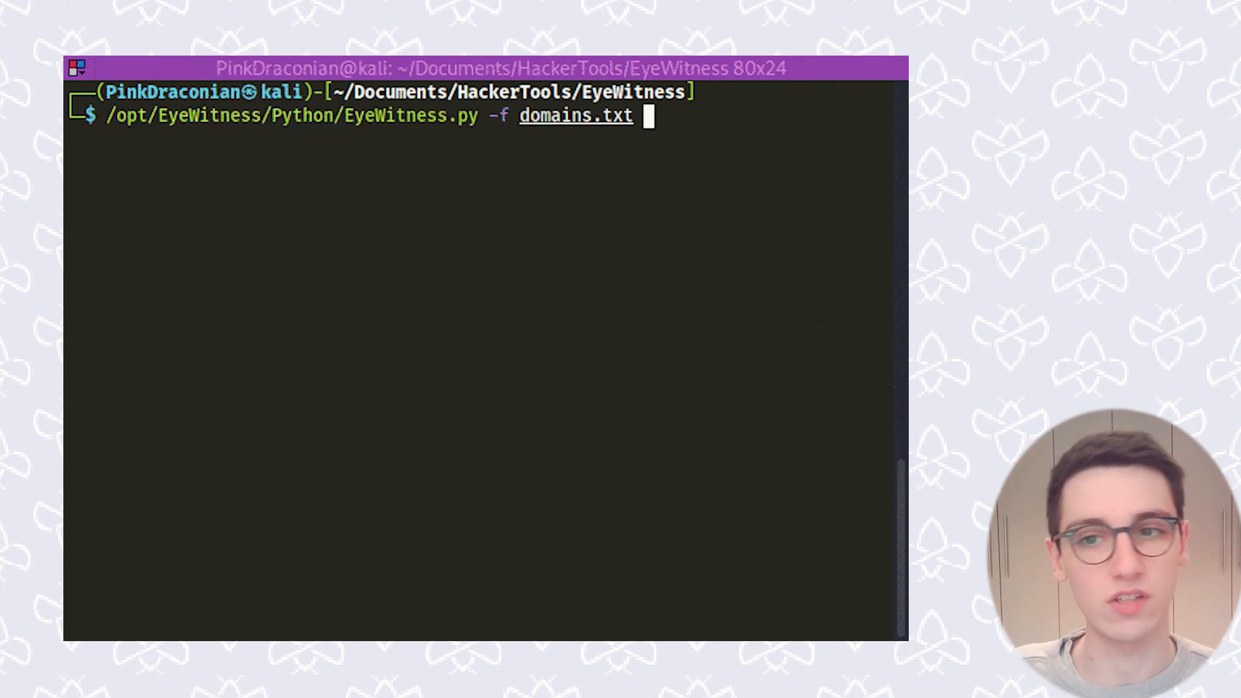
key("Return")
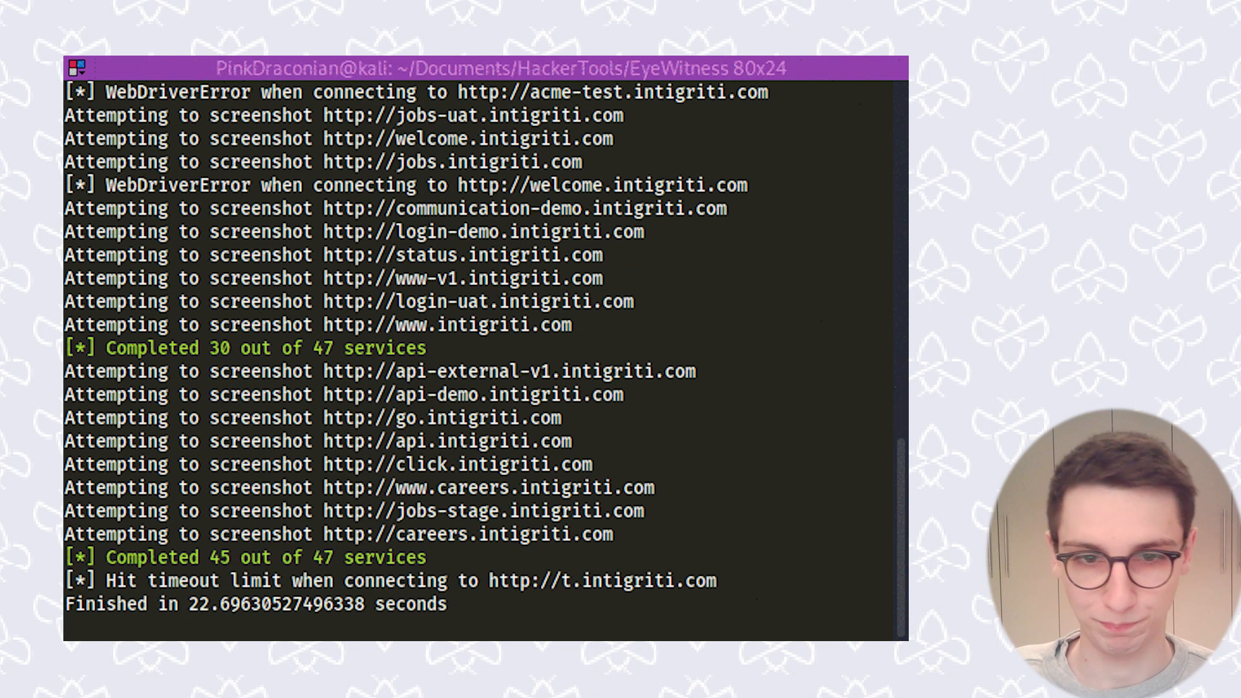
Exit the terminal session and scroll the report.html from response counts through the Uncategorized hosts
type("exit")
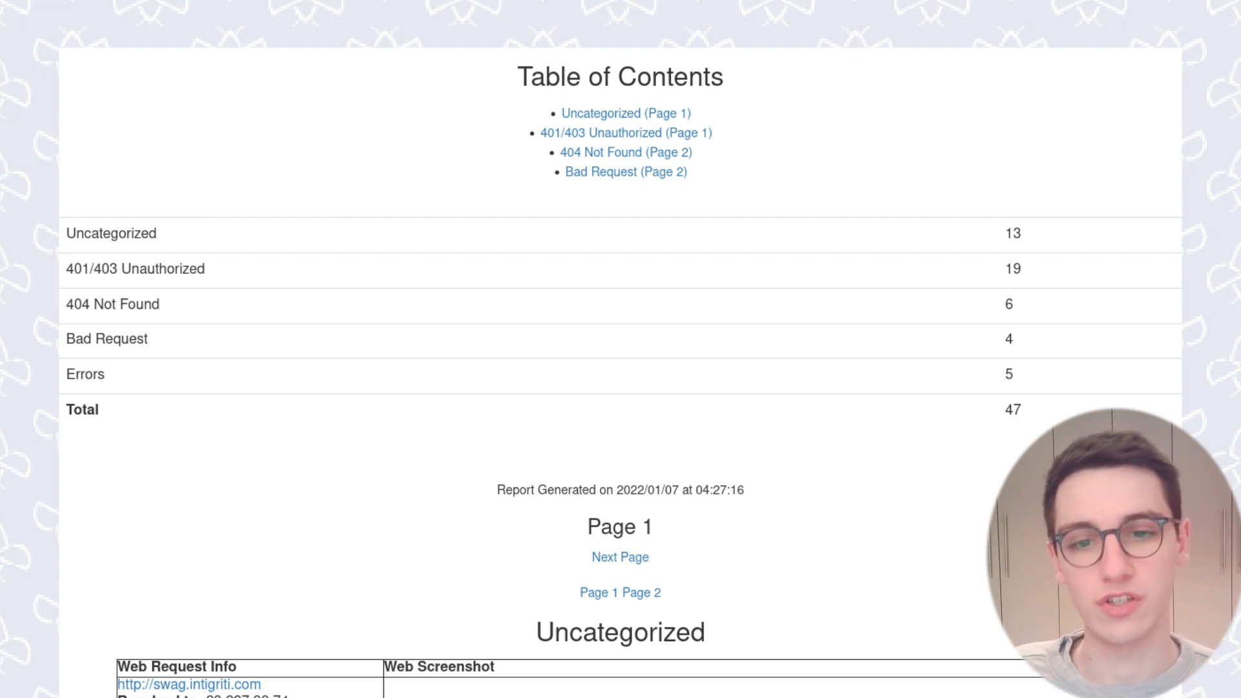
scroll("down", 3)
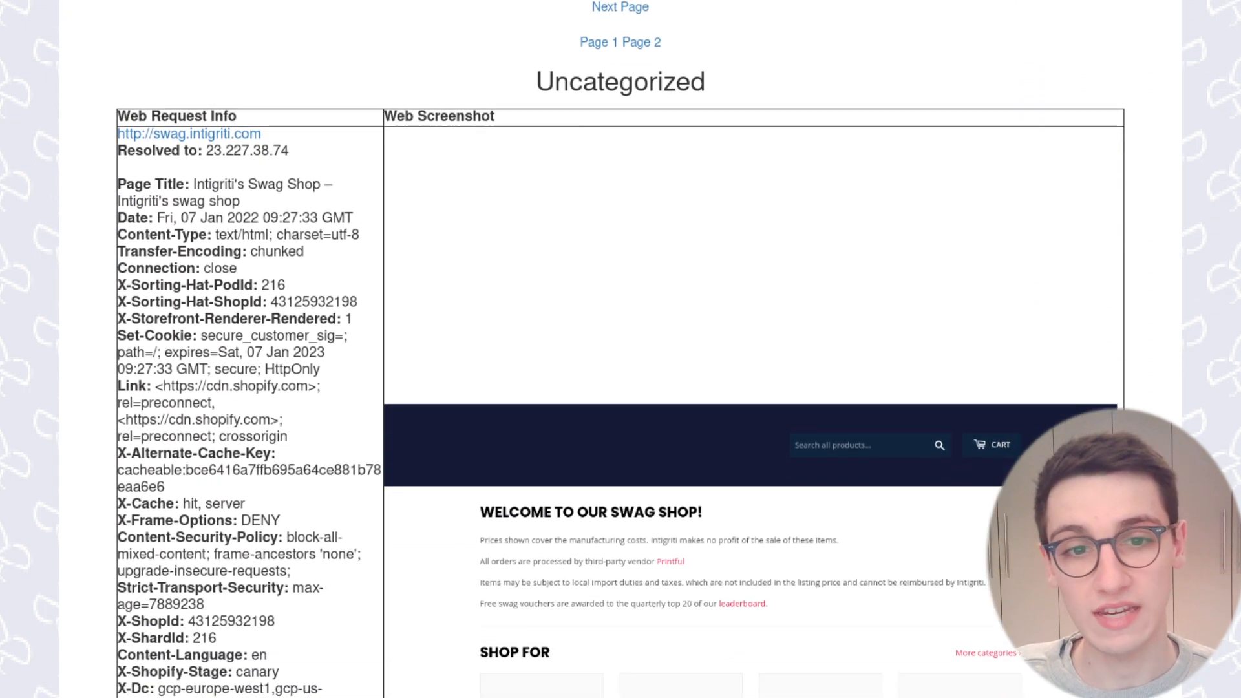
scroll("down", 3)
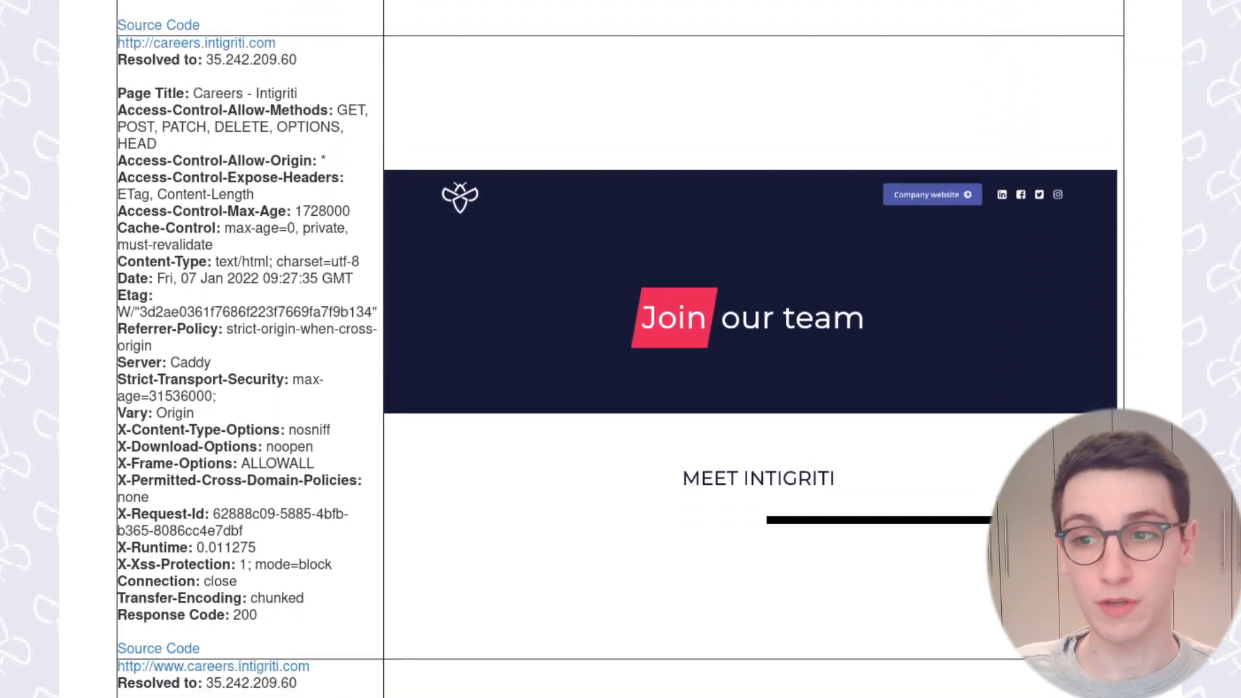
scroll("down", 3)
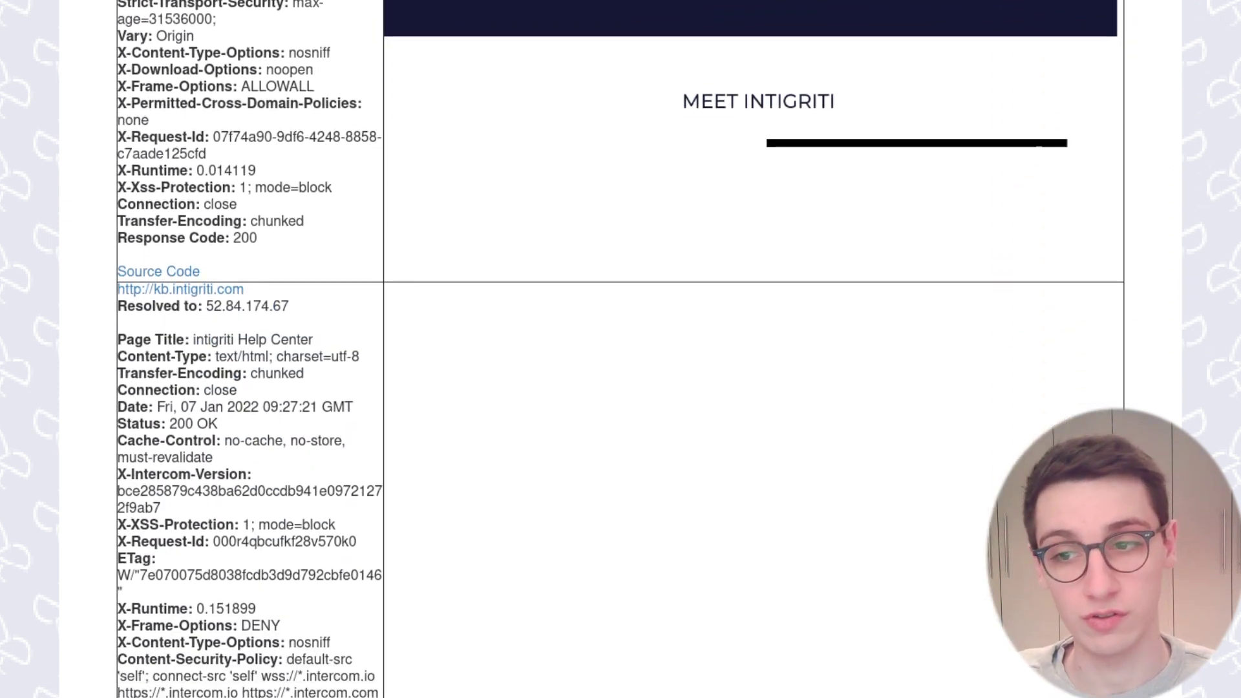
scroll("down", 3)
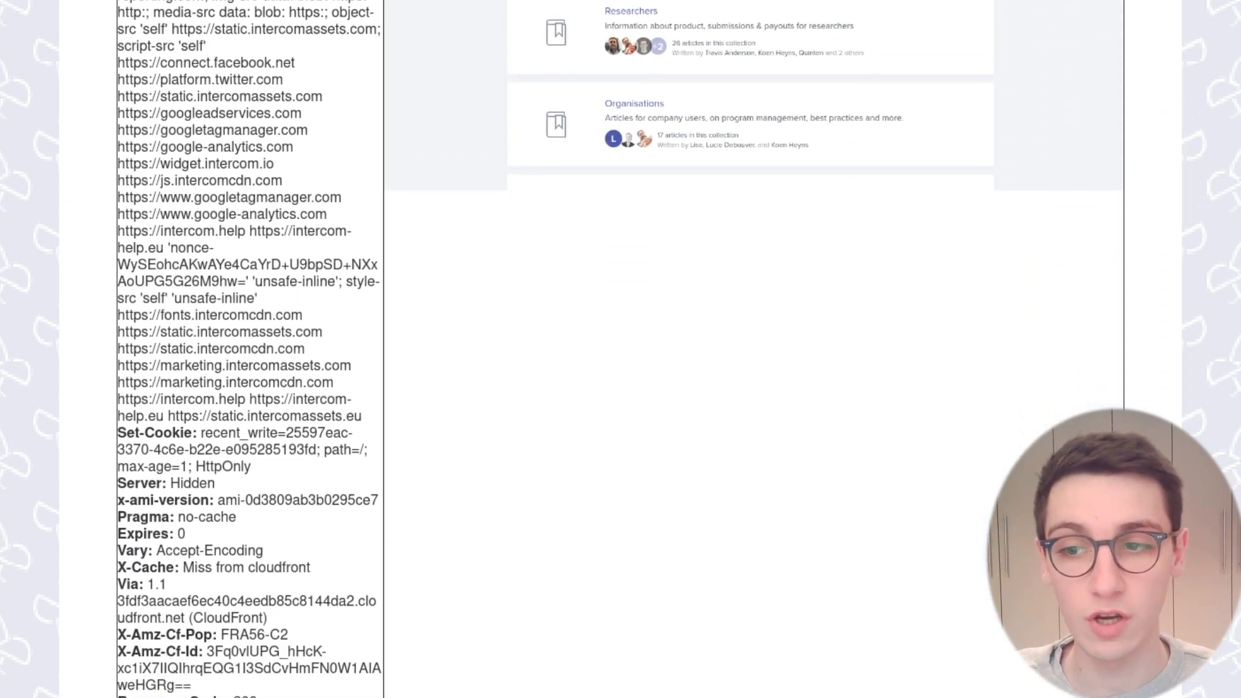
scroll("down", 3)
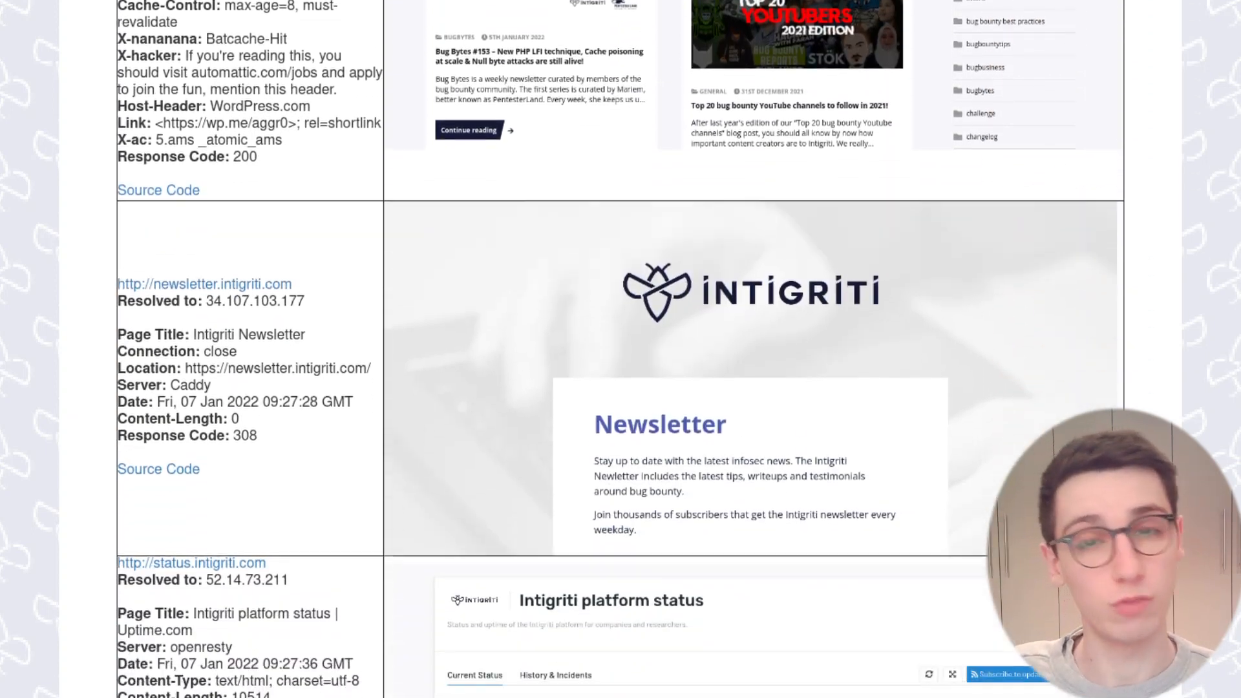
scroll("down", 3)
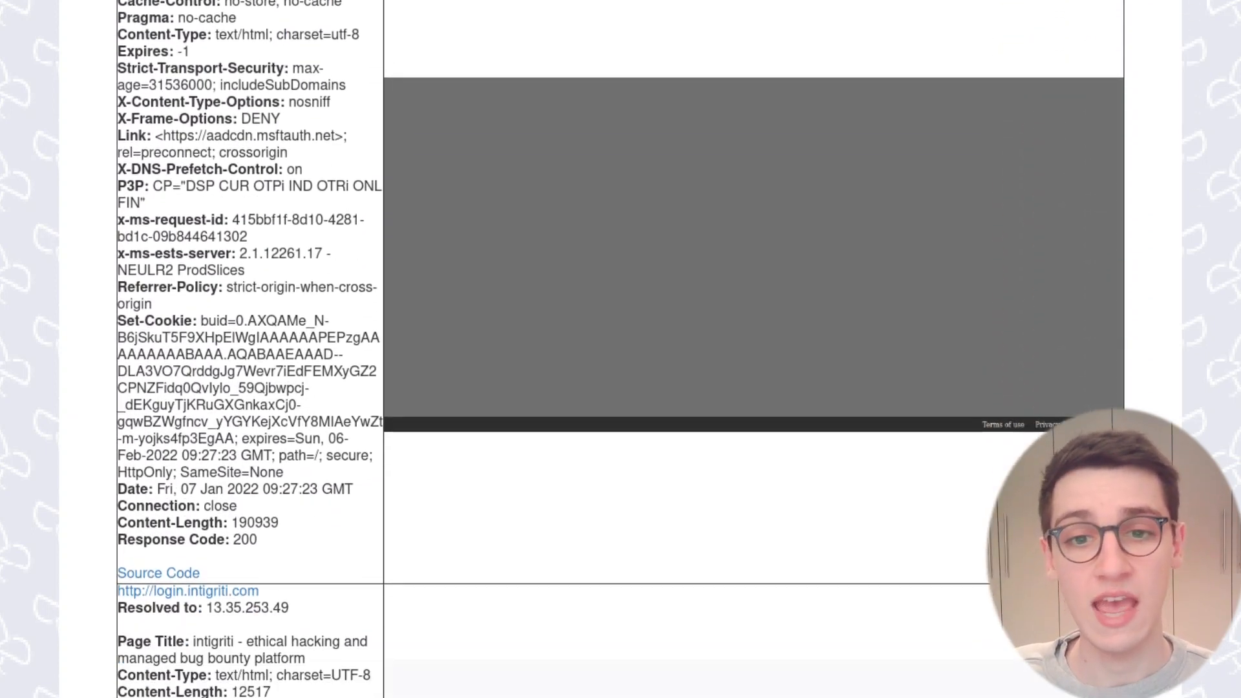
scroll("down", 3)
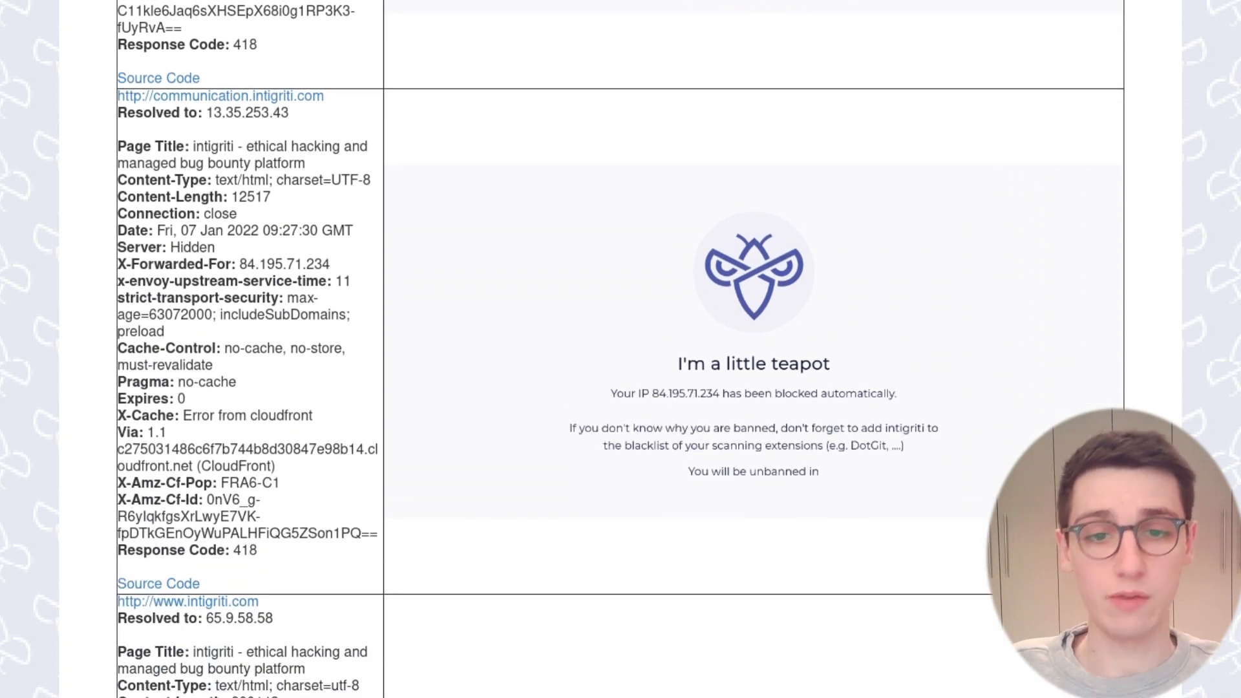
scroll("down", 3)
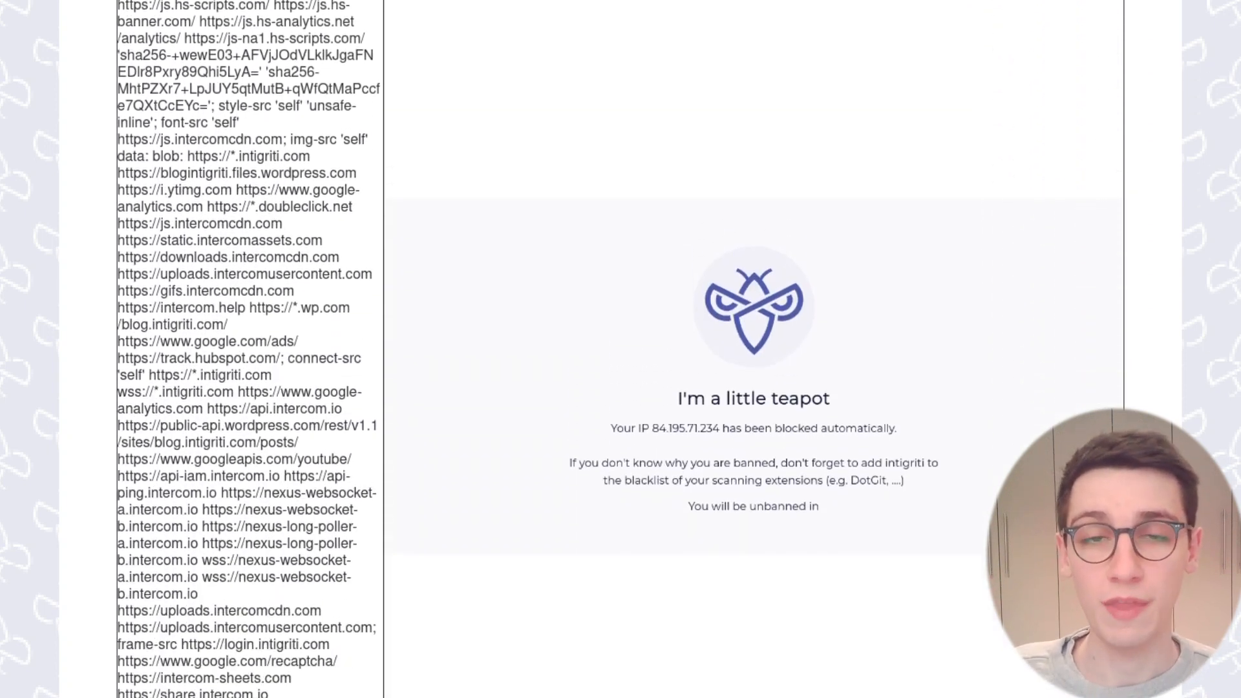
Scroll on through each host's headers and screenshot into the 401/403 Unauthorized entries
scroll("up", 3)
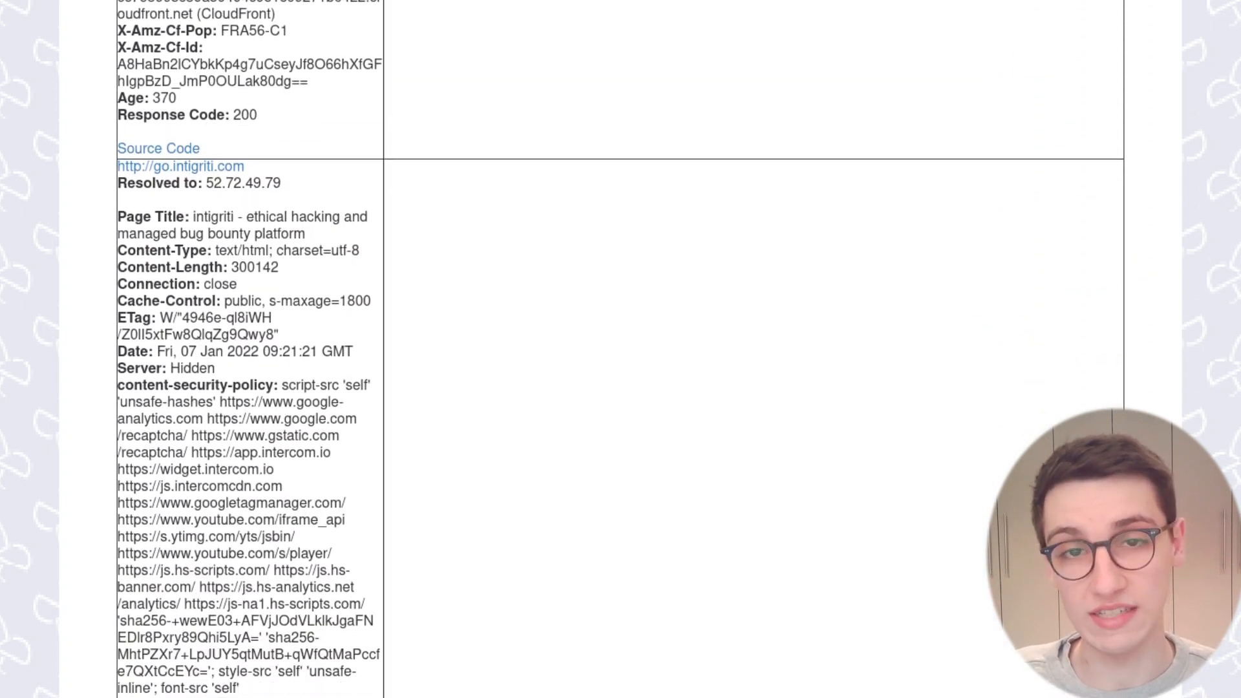
scroll("down", 3)
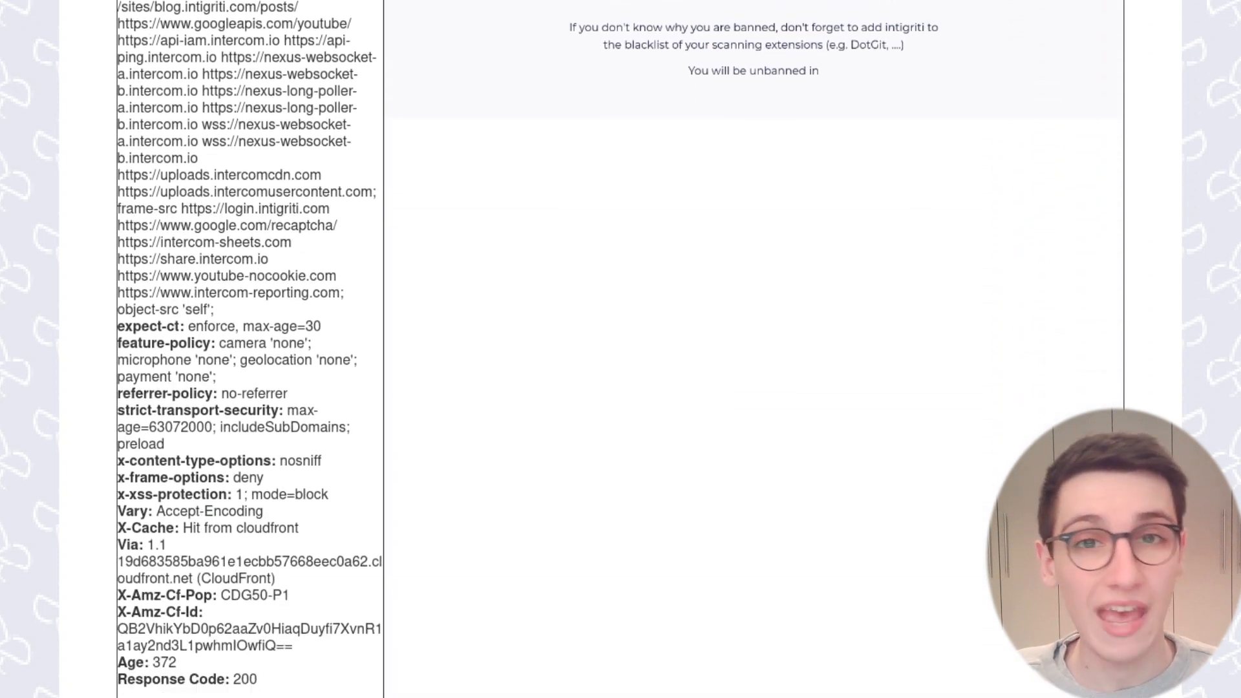
scroll("up", 3)
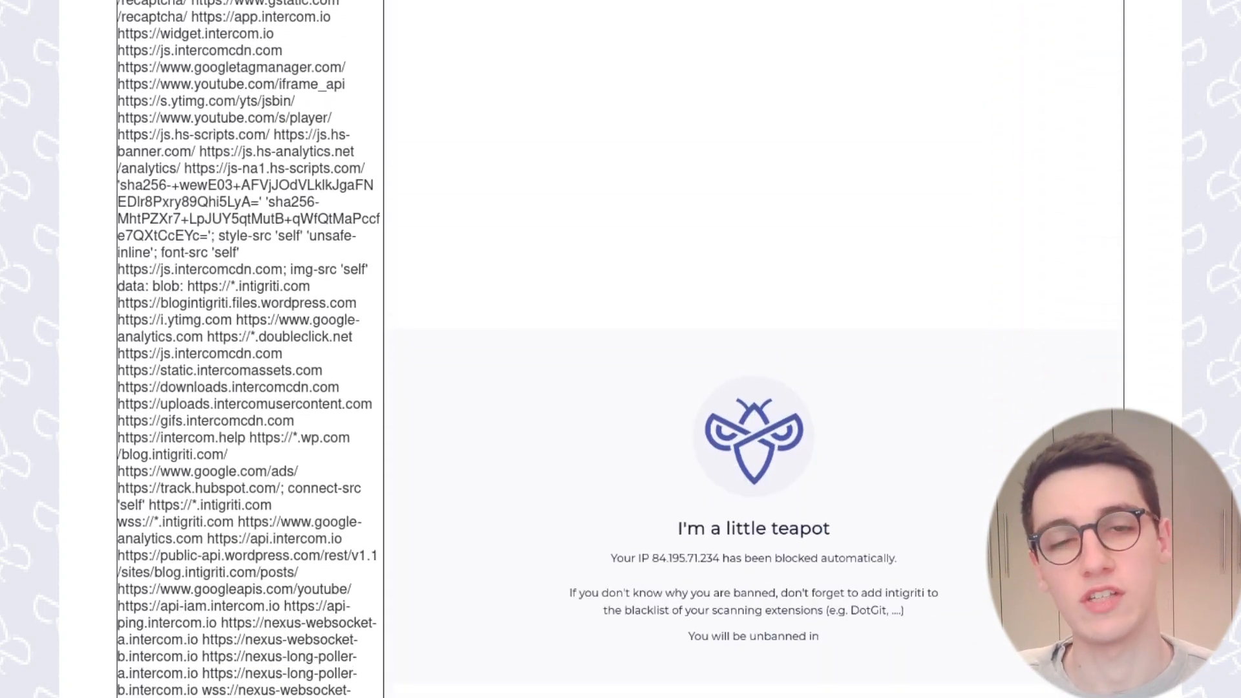
scroll("down", 3)
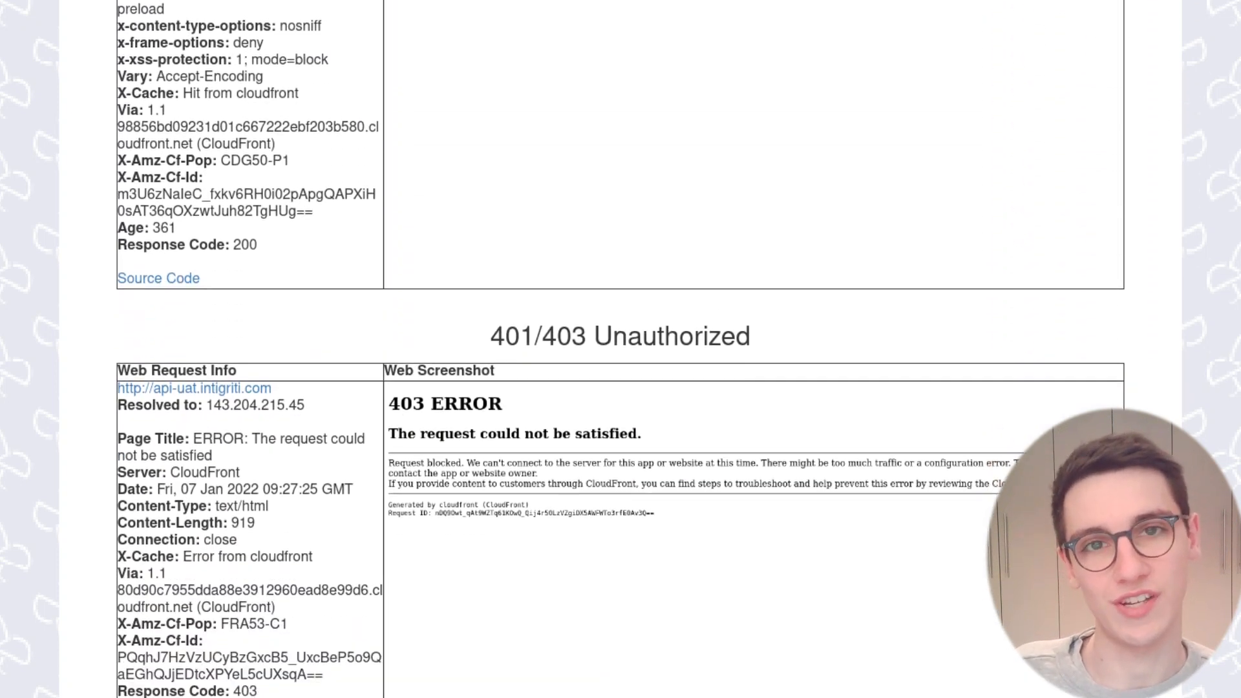
scroll("down", 3)
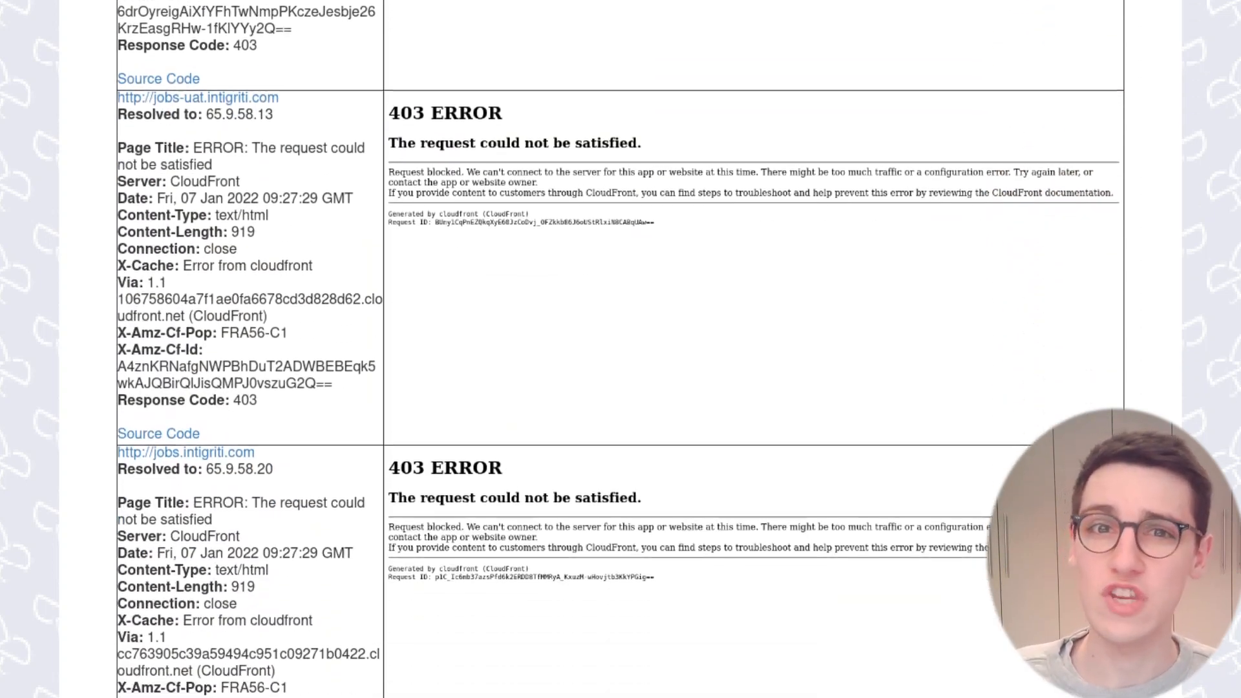
scroll("down", 3)
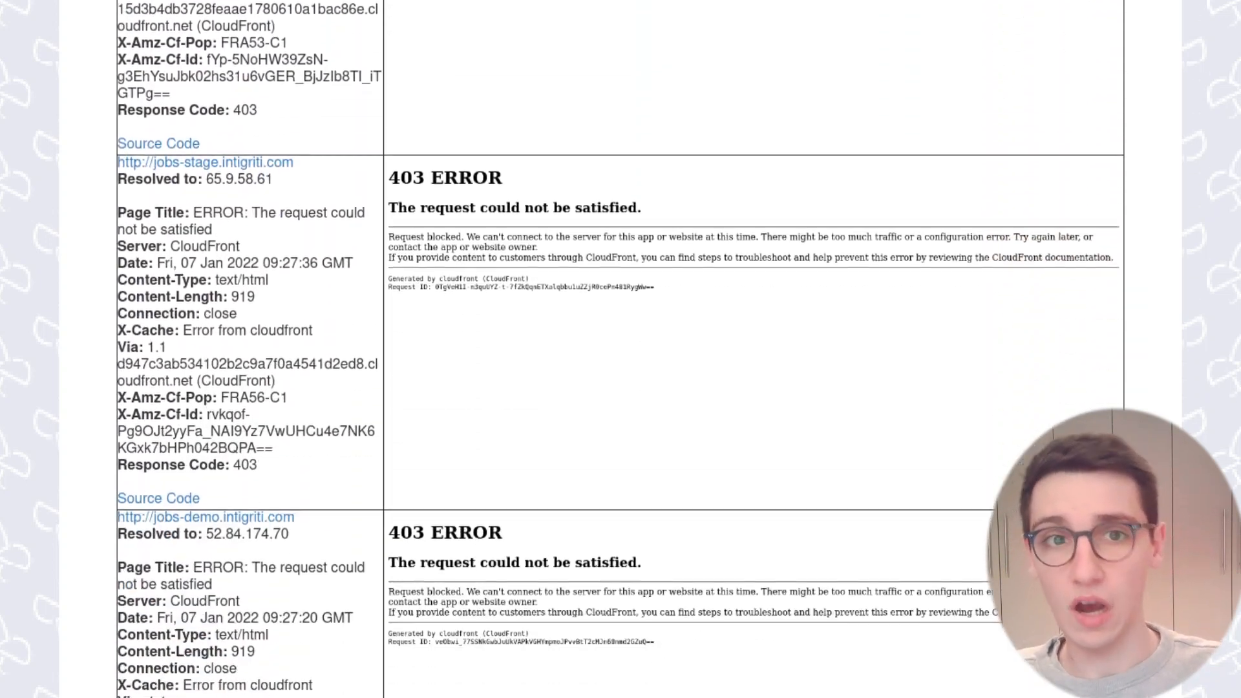
scroll("down", 3)
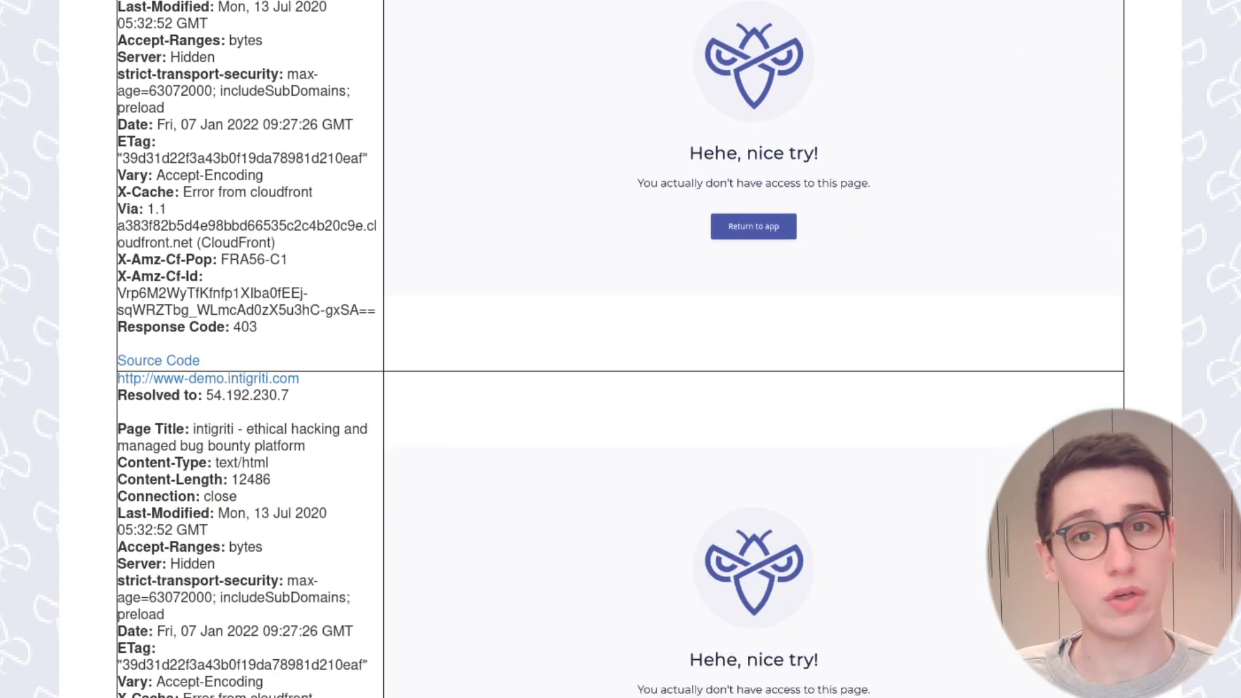
scroll("down", 3)
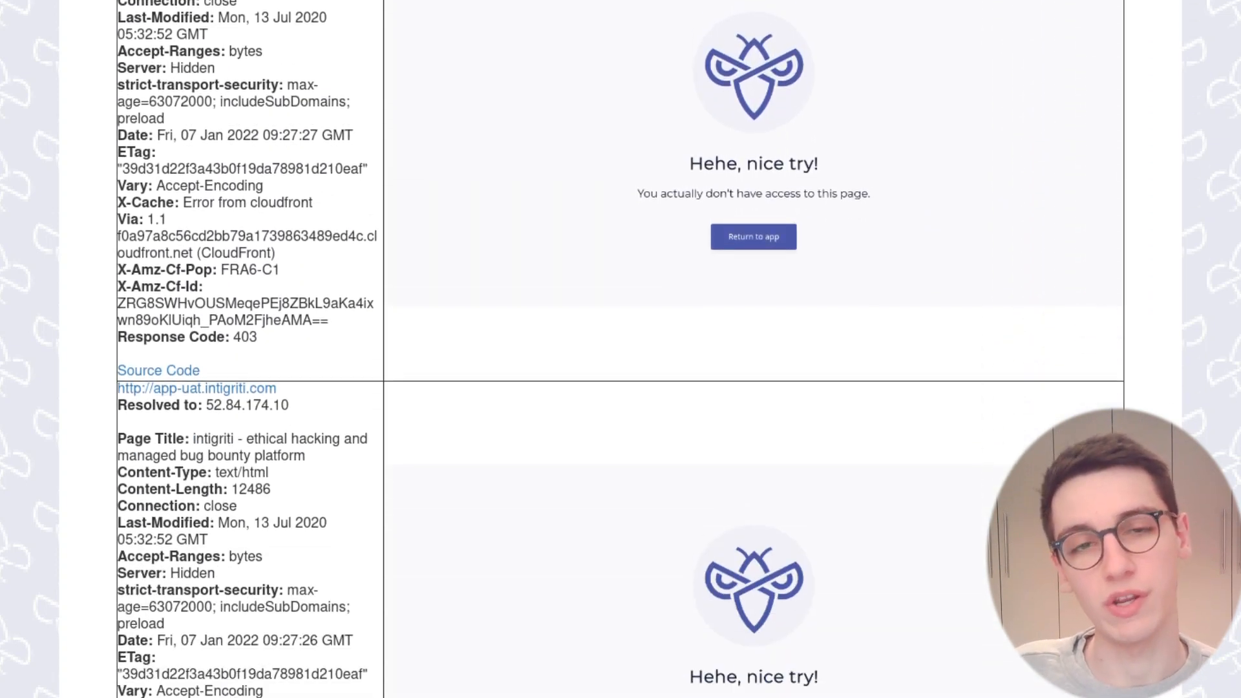
scroll("down", 3)
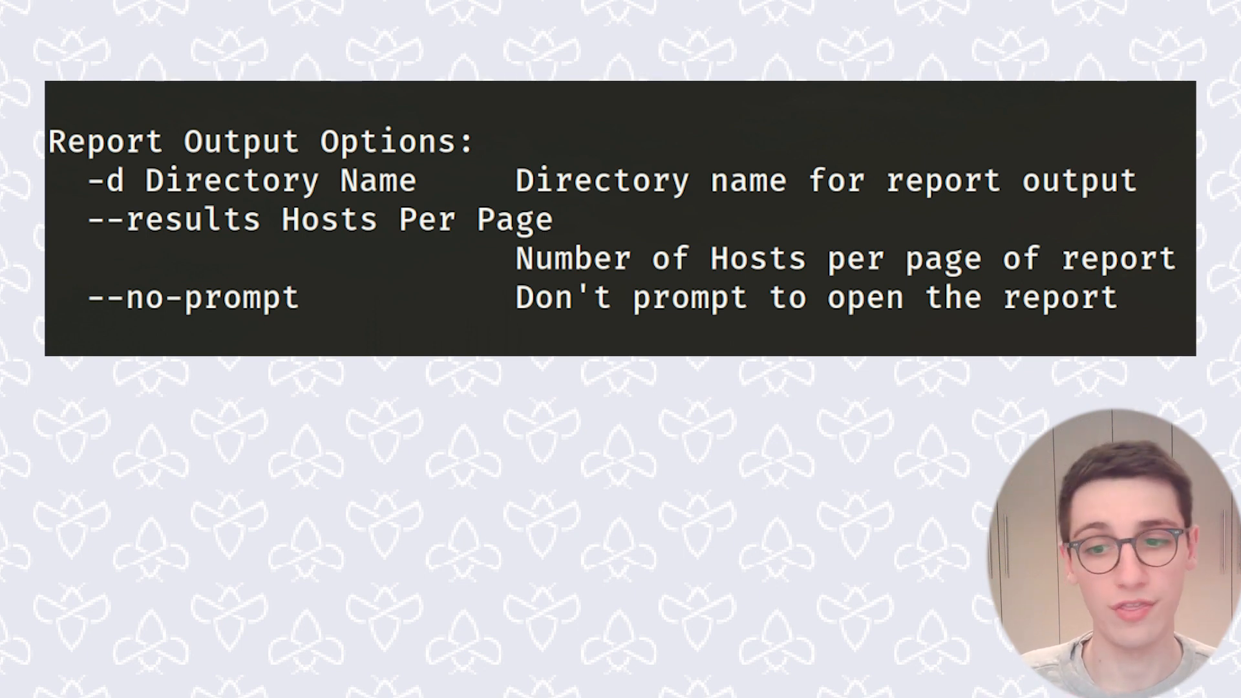
Scroll the EyeWitness help from Report Output Options to the Web Options section
scroll("down", 3)
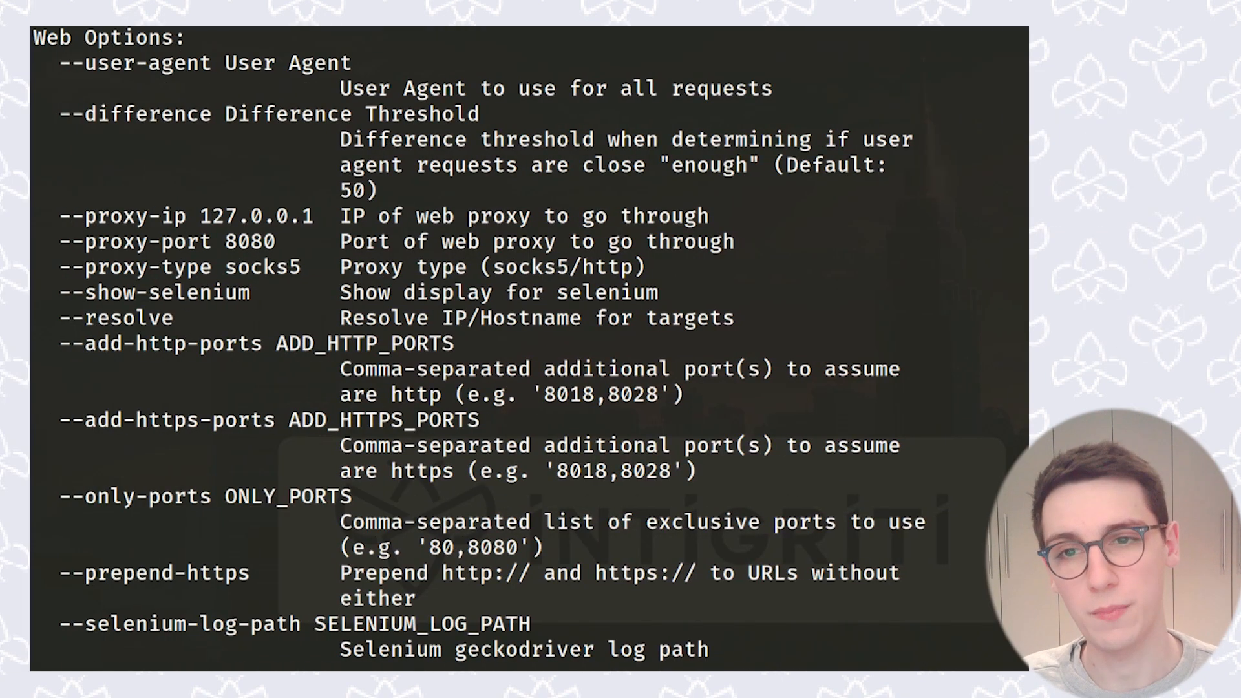